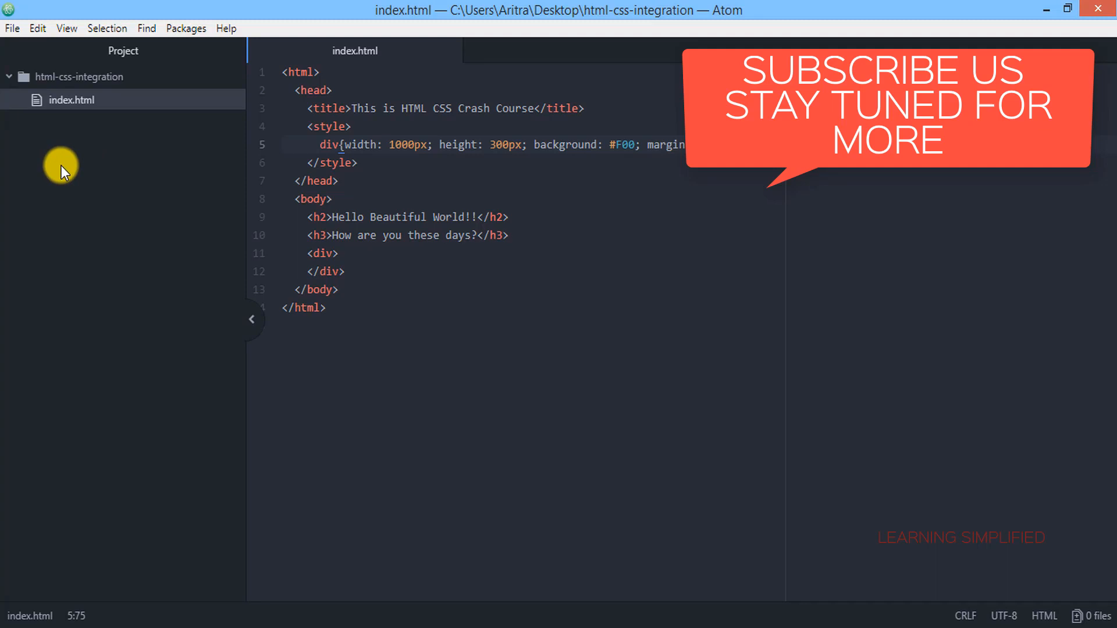
mouse_move(63, 171)
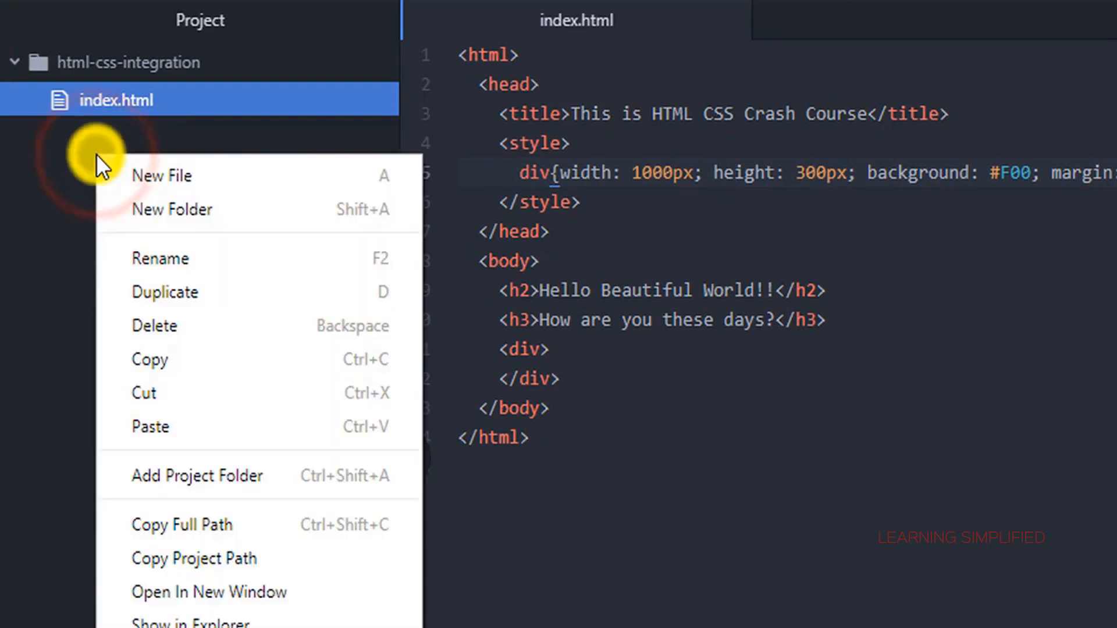
mouse_move(182, 208)
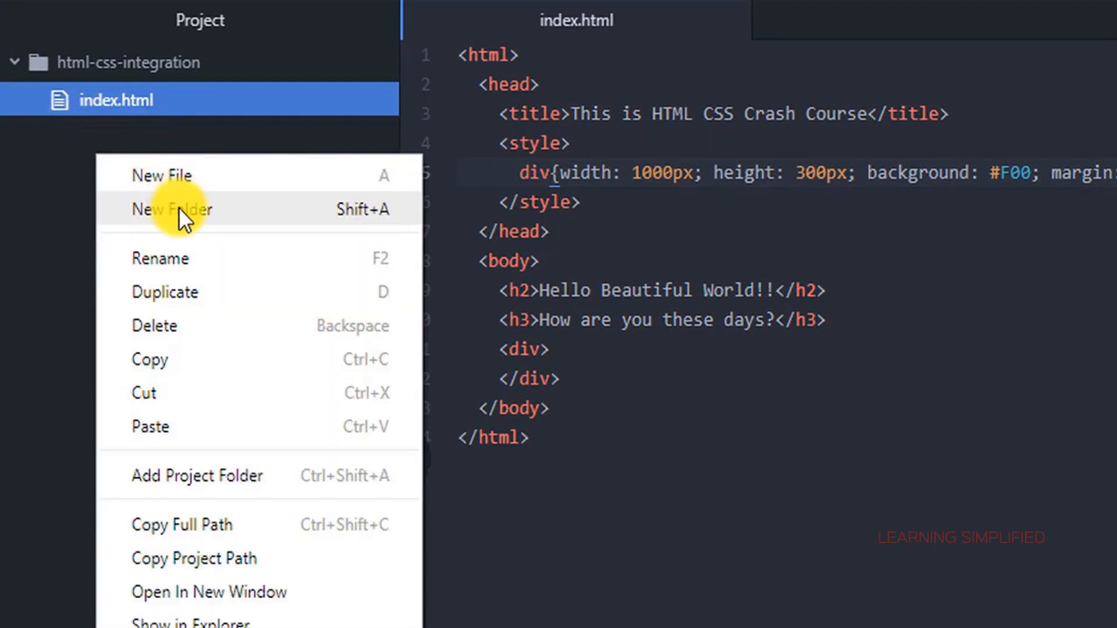
Create a new folder named css in the html-css-integration project.
click(172, 209)
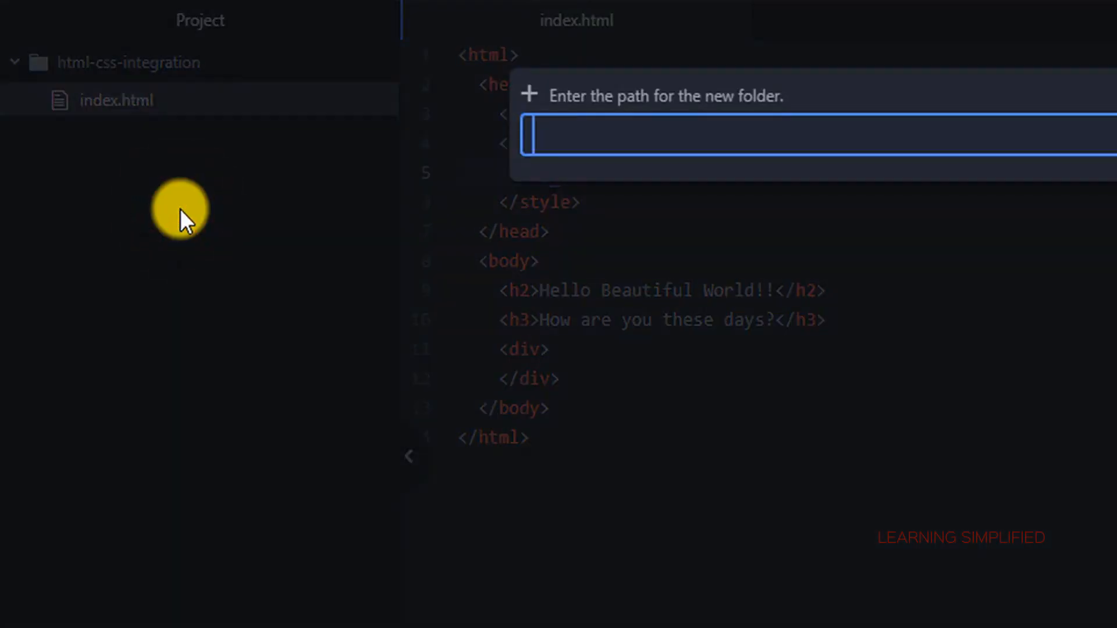
text(css)
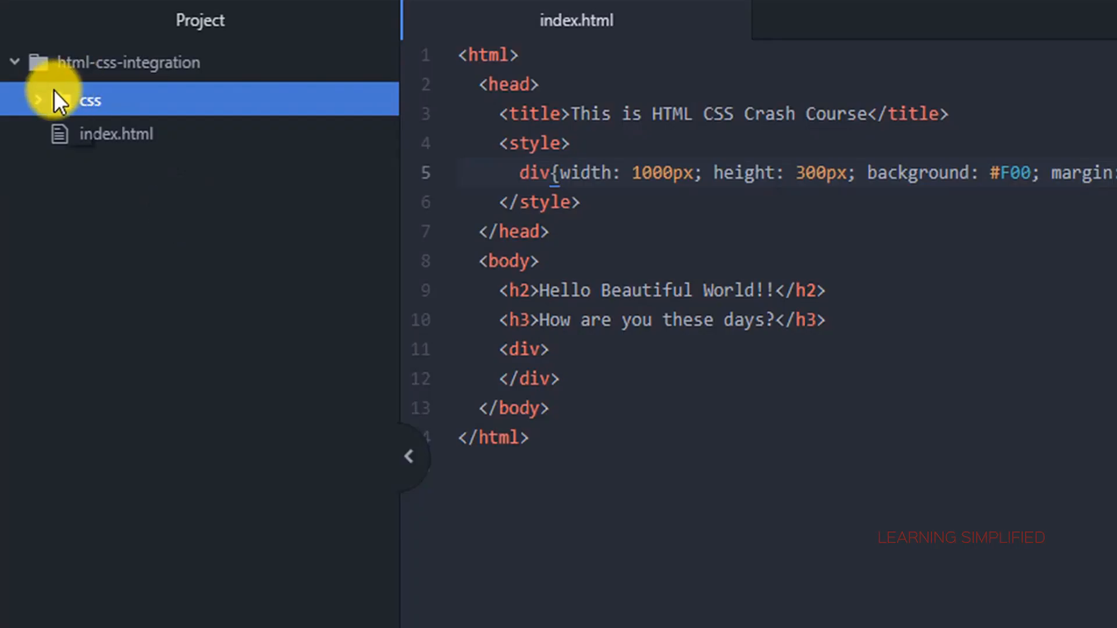
Create stylesheet.css inside the css folder via the folder's New File option.
right_click(85, 100)
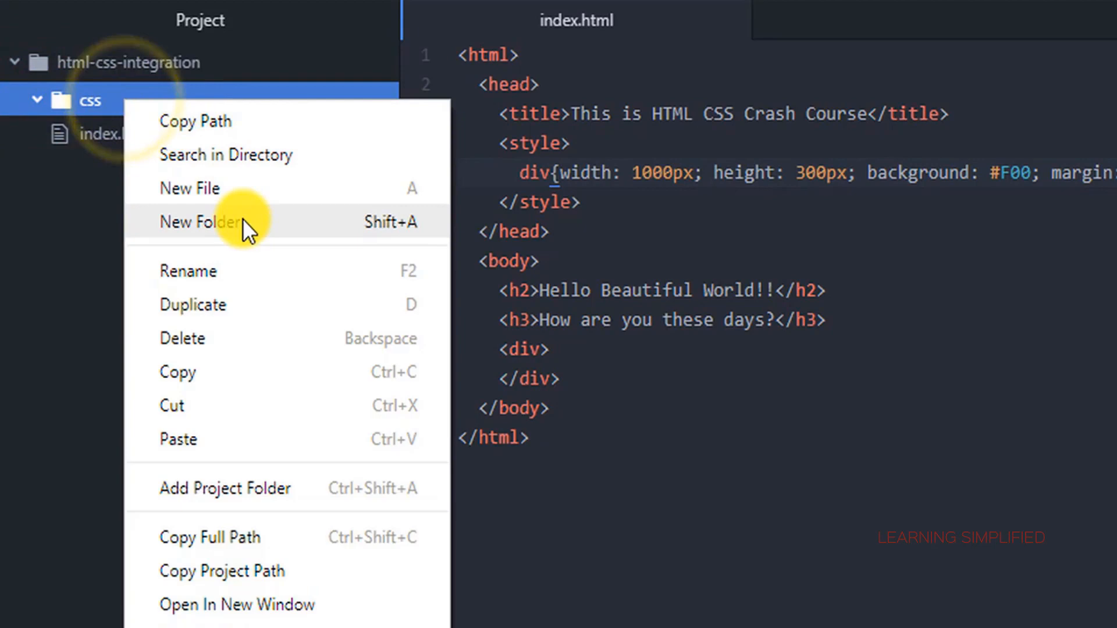
click(189, 187)
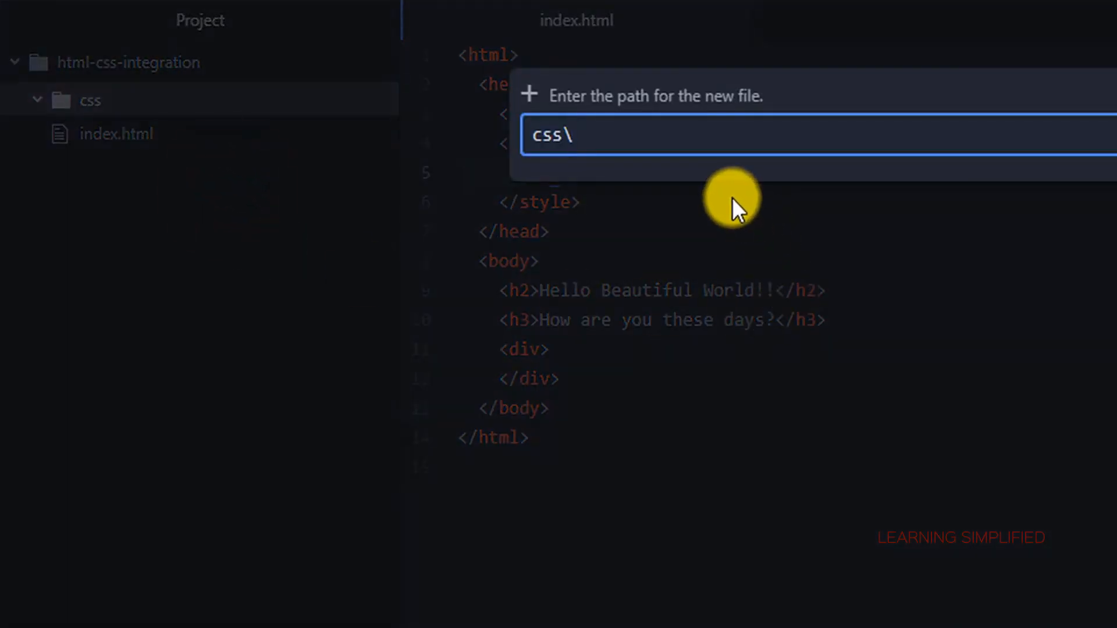
text(sty)
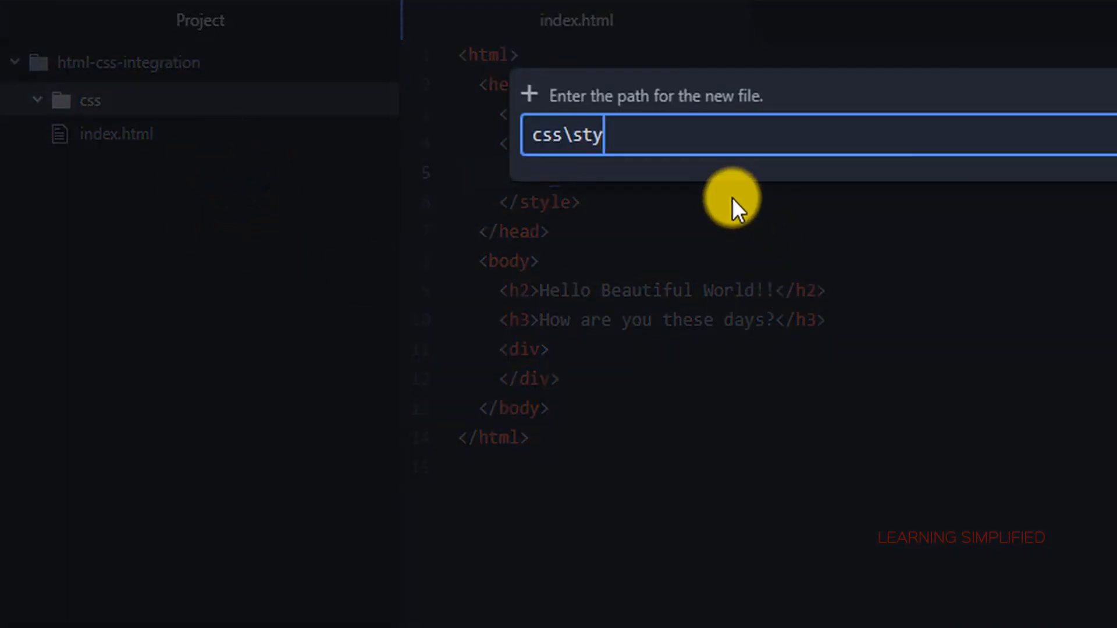
text(leshe)
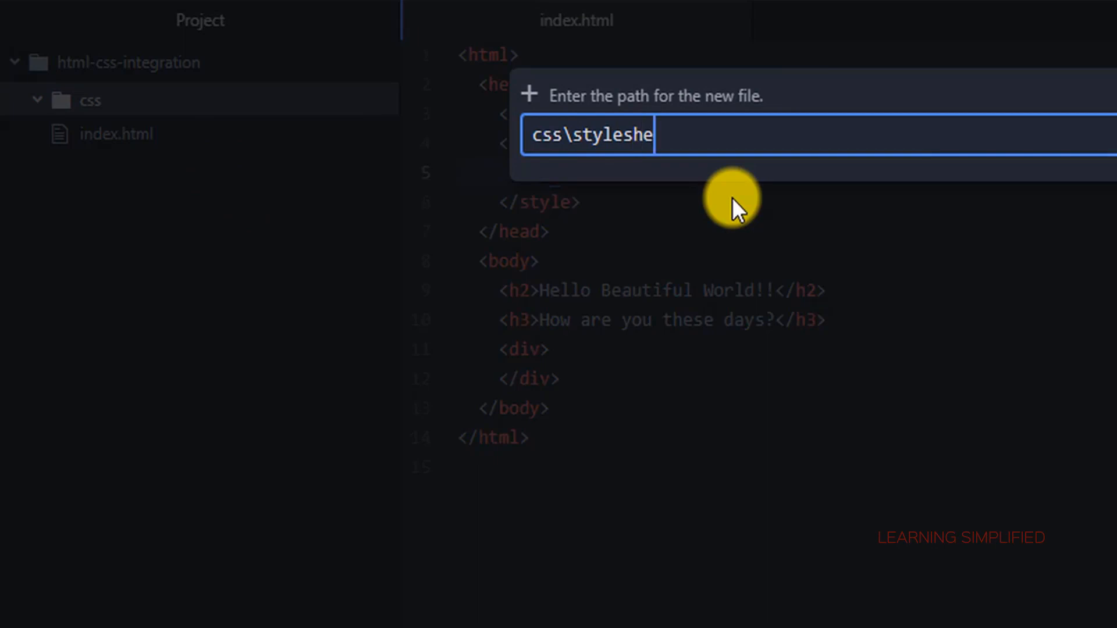
text(et.css)
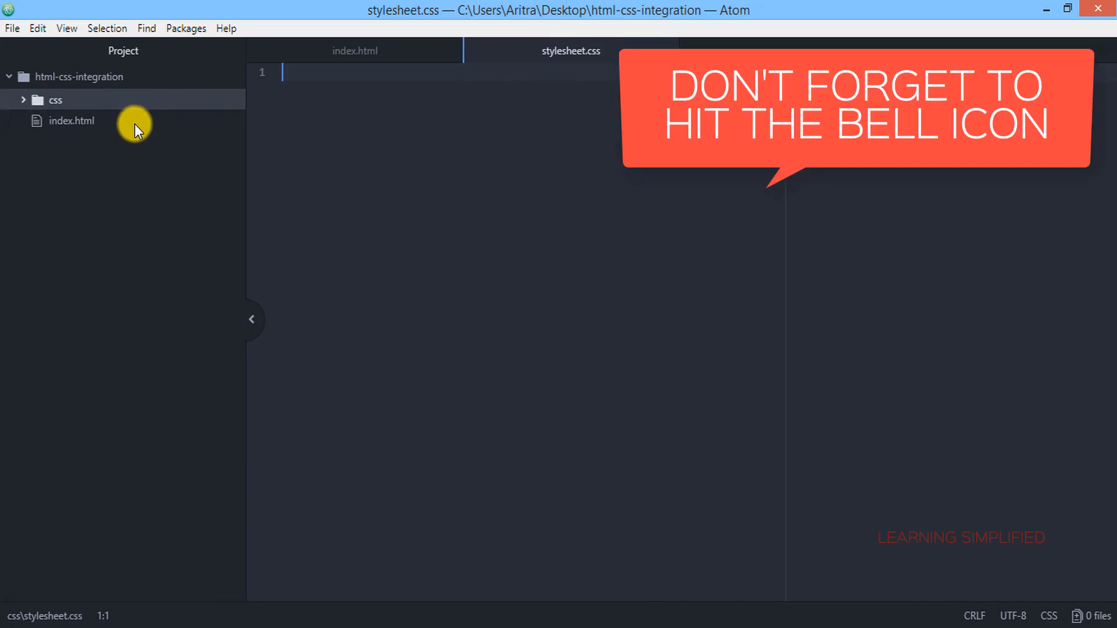
mouse_move(255, 488)
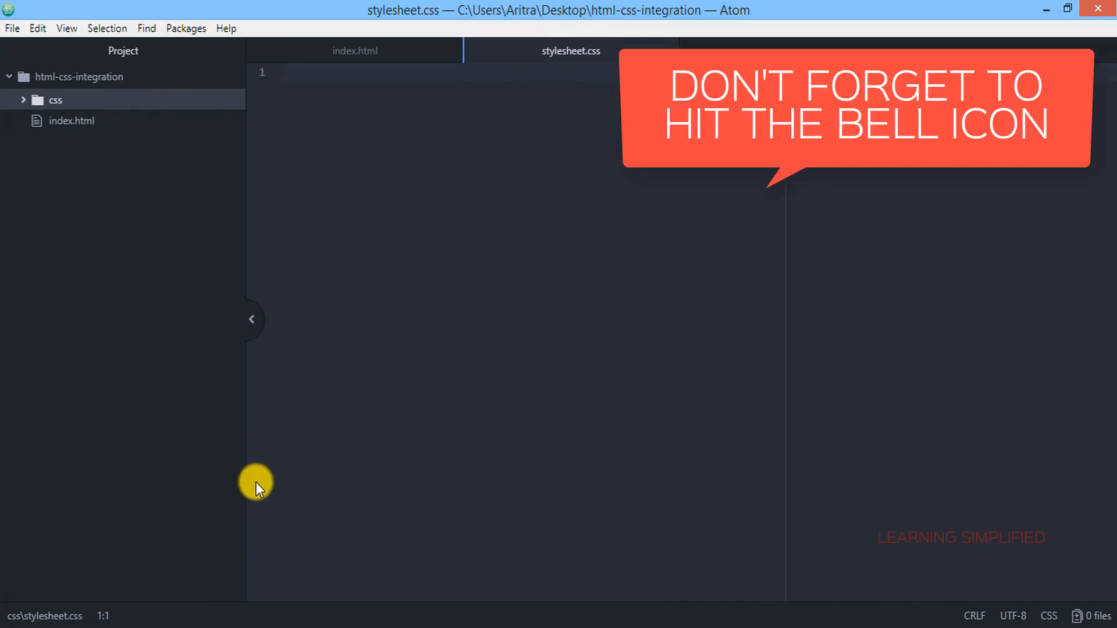
Collapse and re-expand the project tree, then expand css to show stylesheet.css inside it.
click(285, 72)
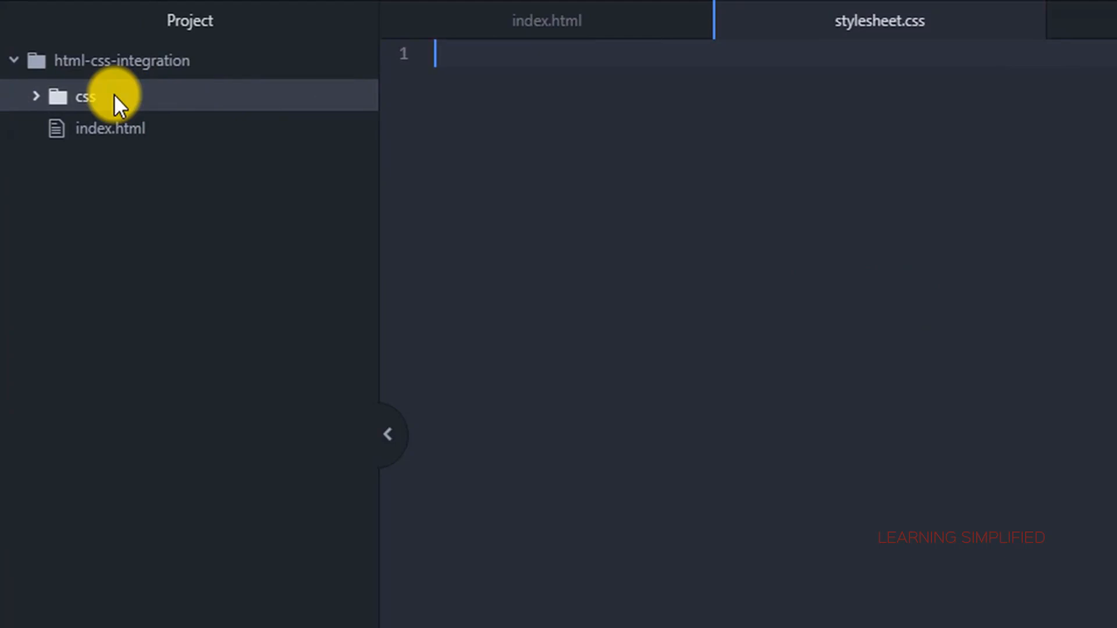
click(121, 60)
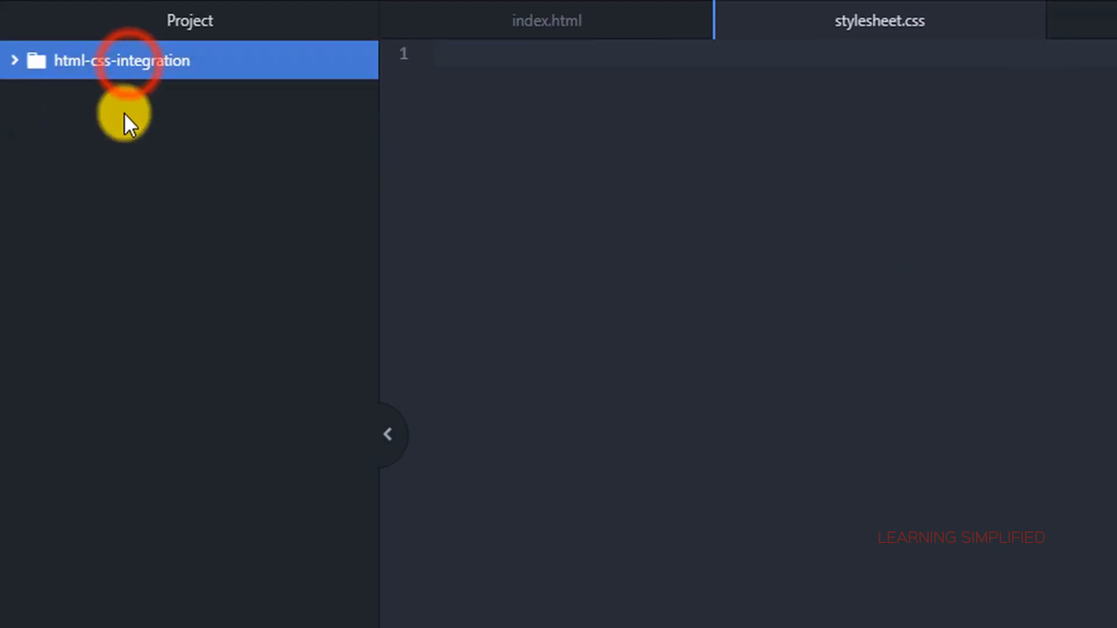
click(120, 60)
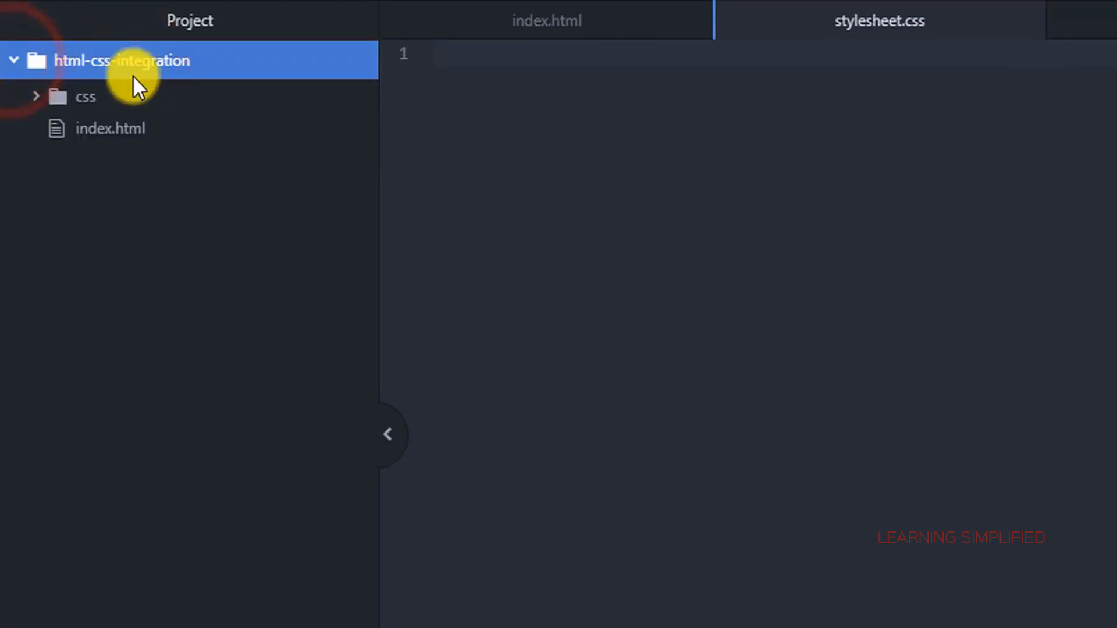
click(85, 96)
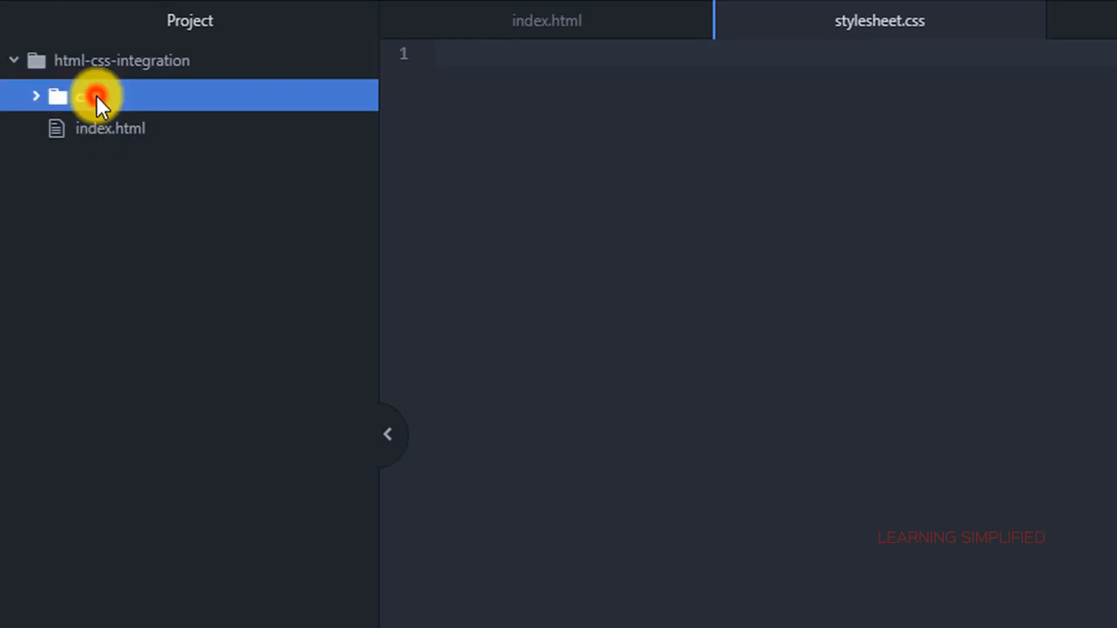
click(84, 96)
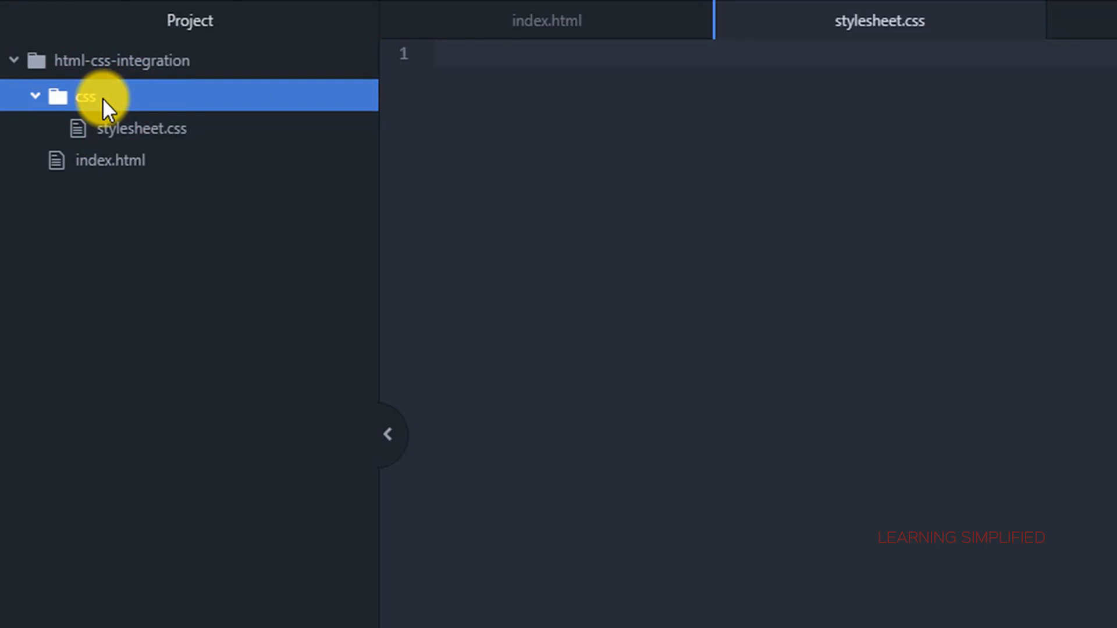
mouse_move(140, 135)
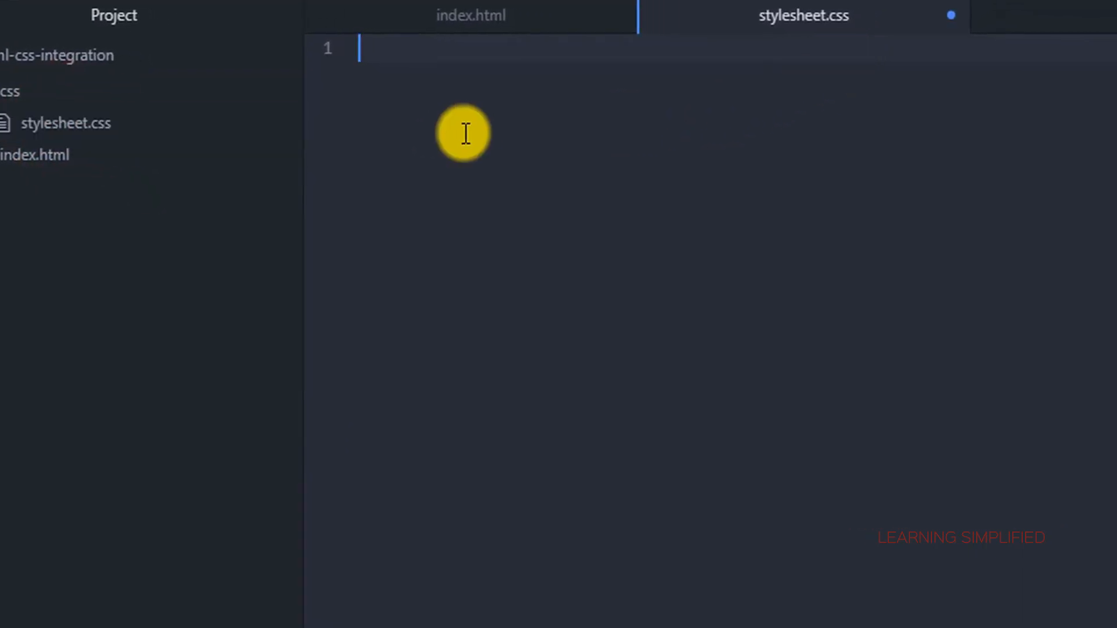
text(@charset)
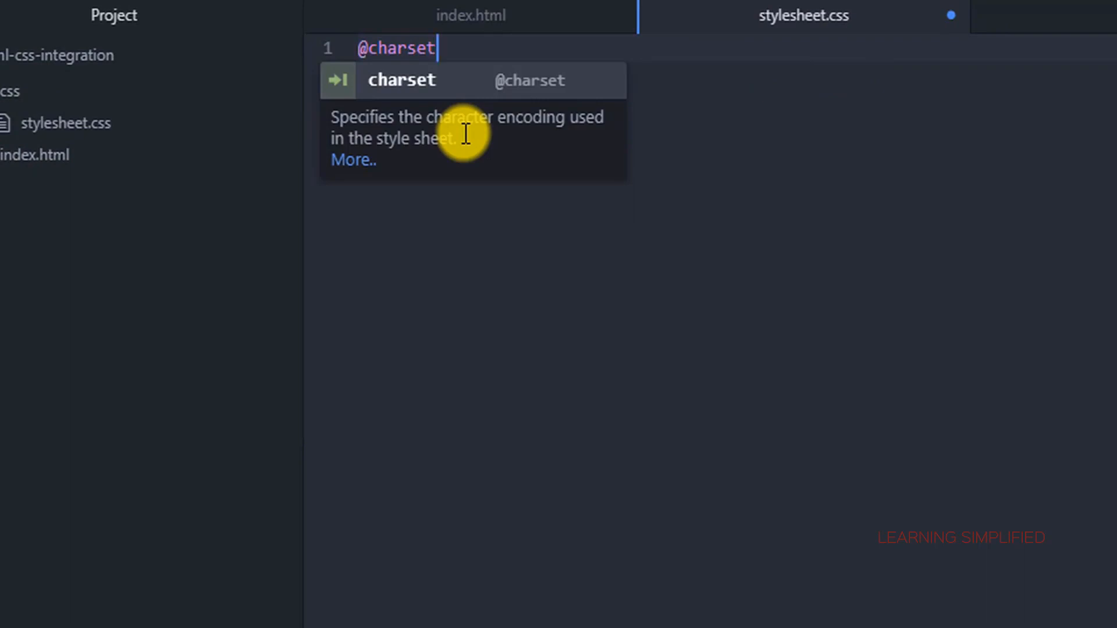
key(Tab)
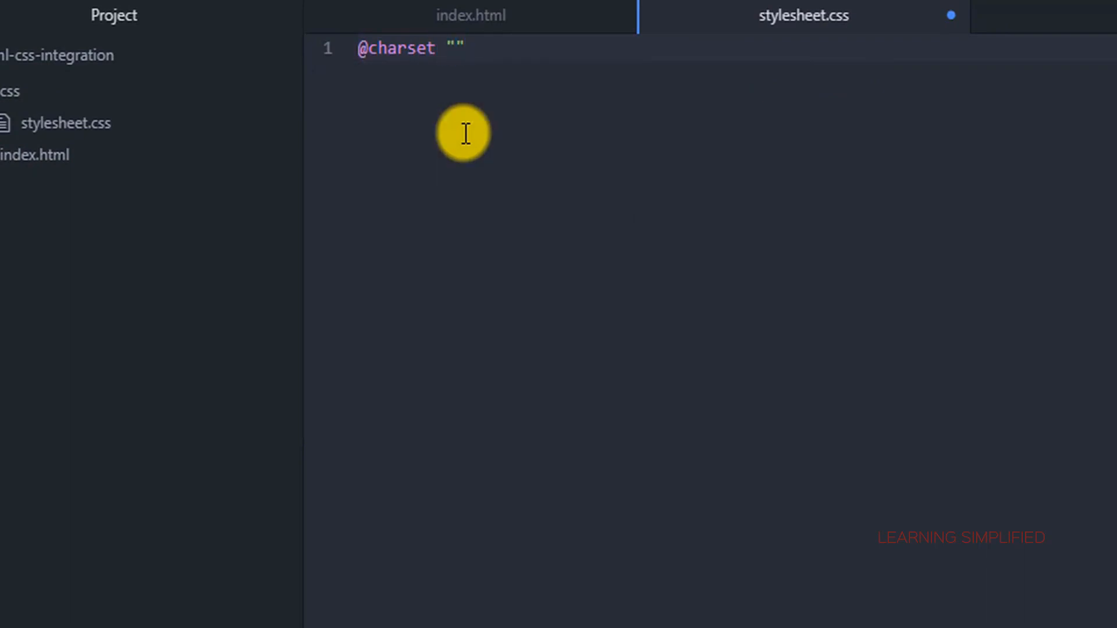
text(utf-8)
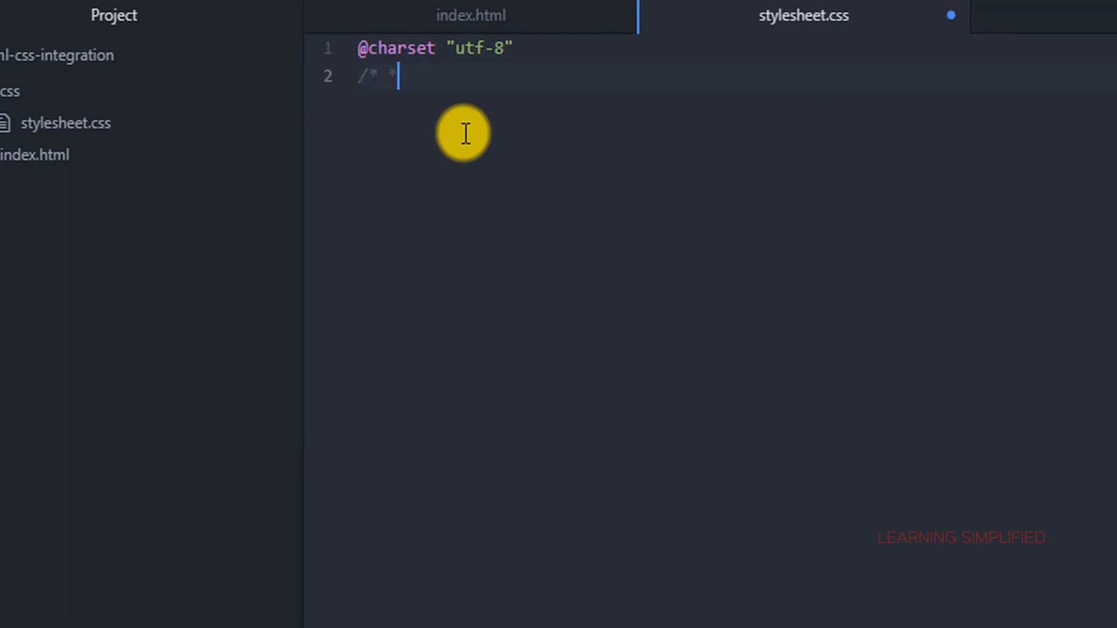
text(CSS DO)
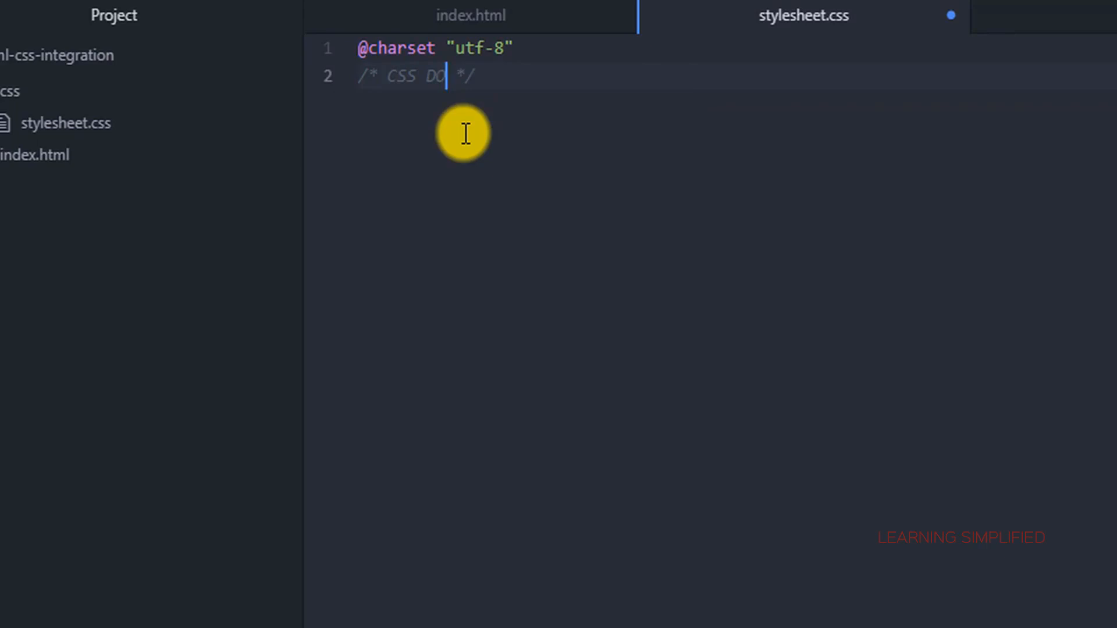
text(CUMENT)
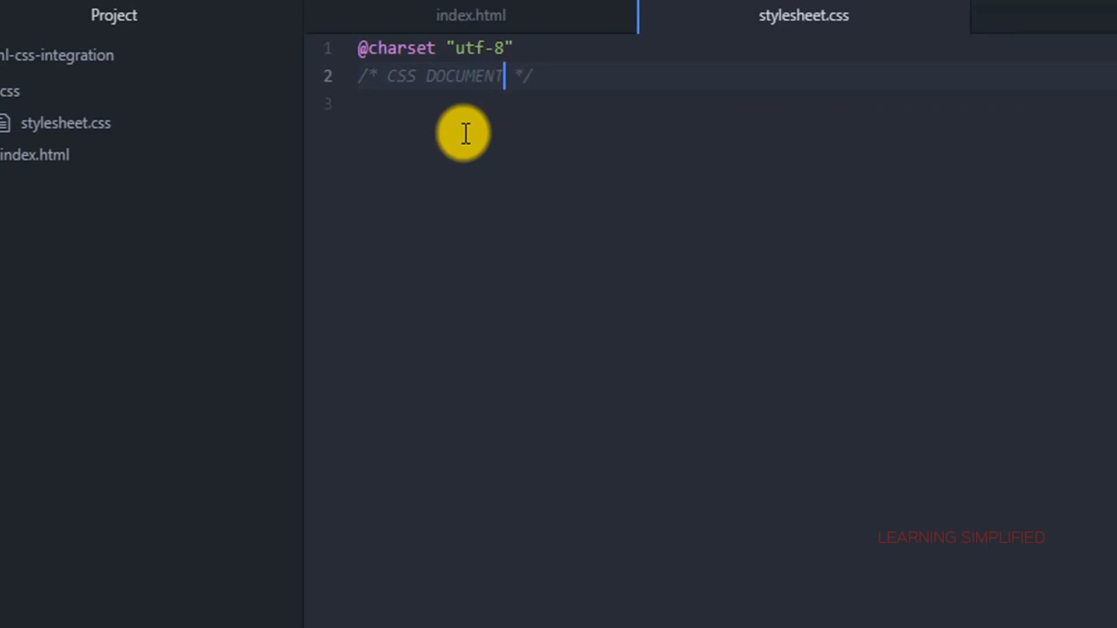
mouse_move(852, 111)
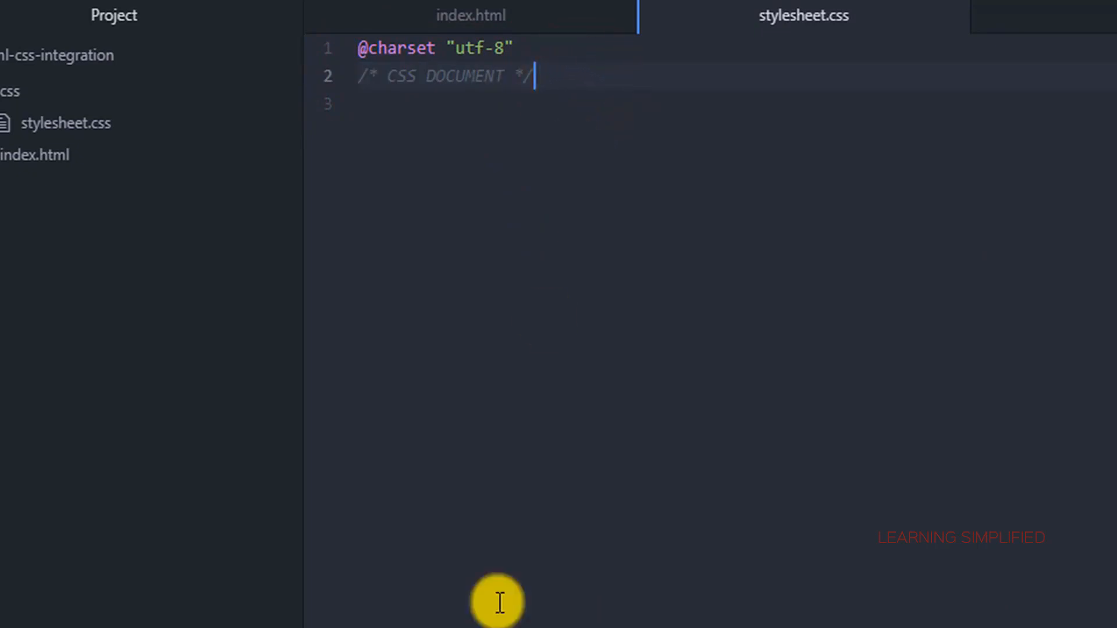
text(;)
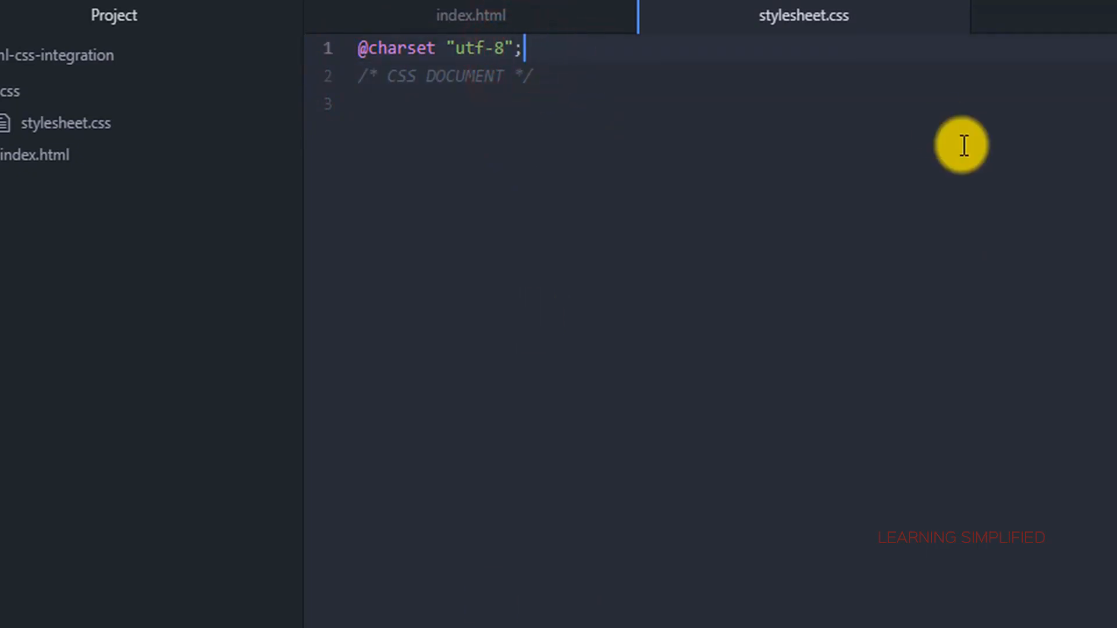
mouse_move(518, 91)
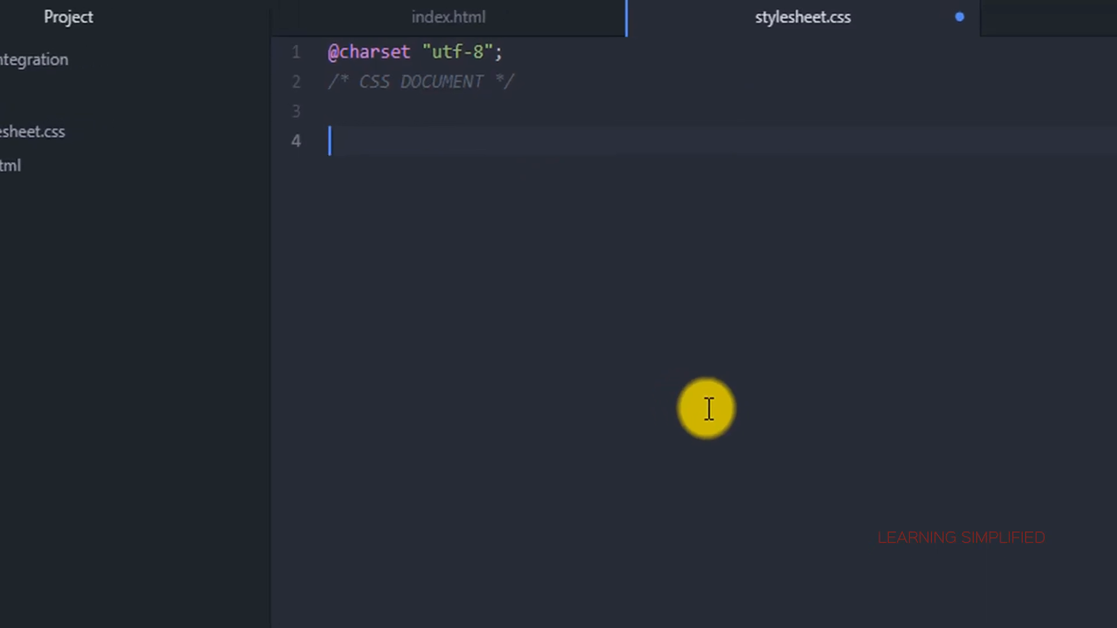
text(.)
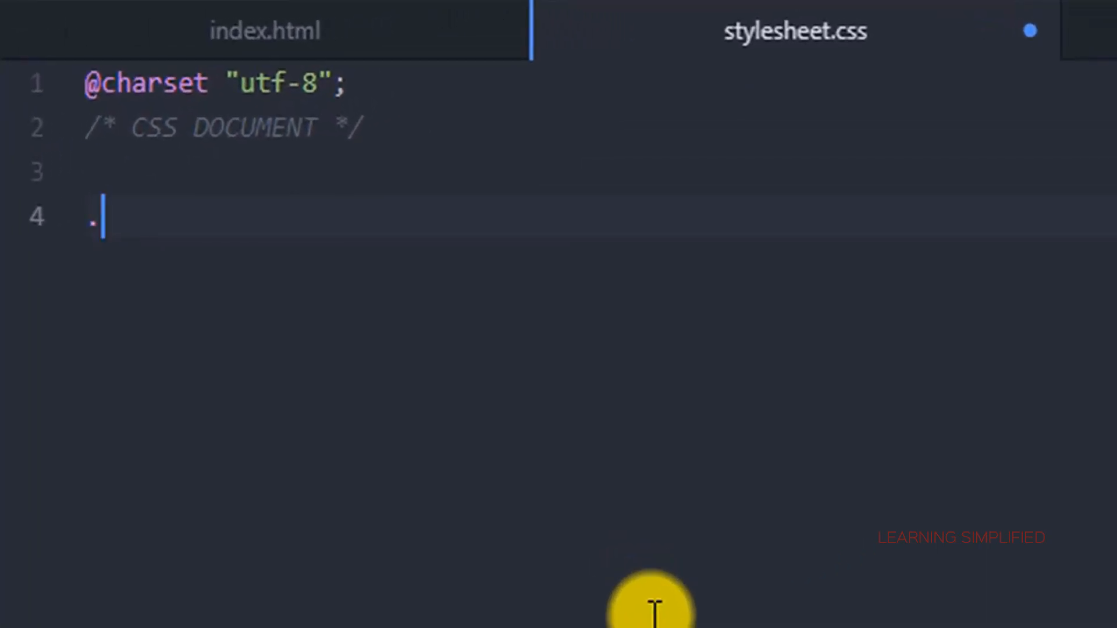
text(#)
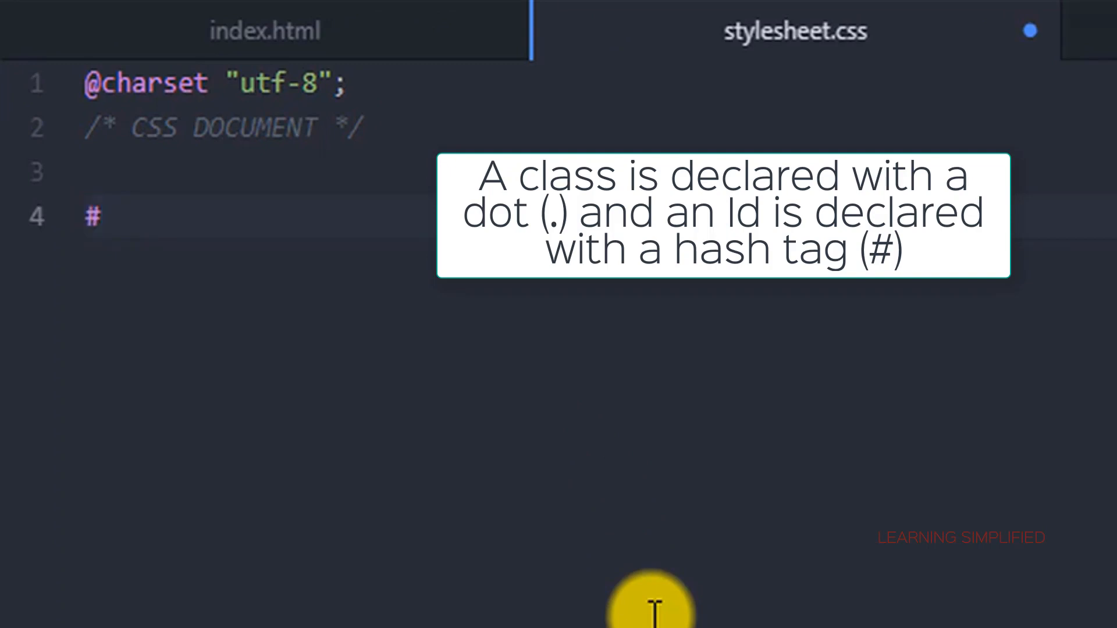
text(.)
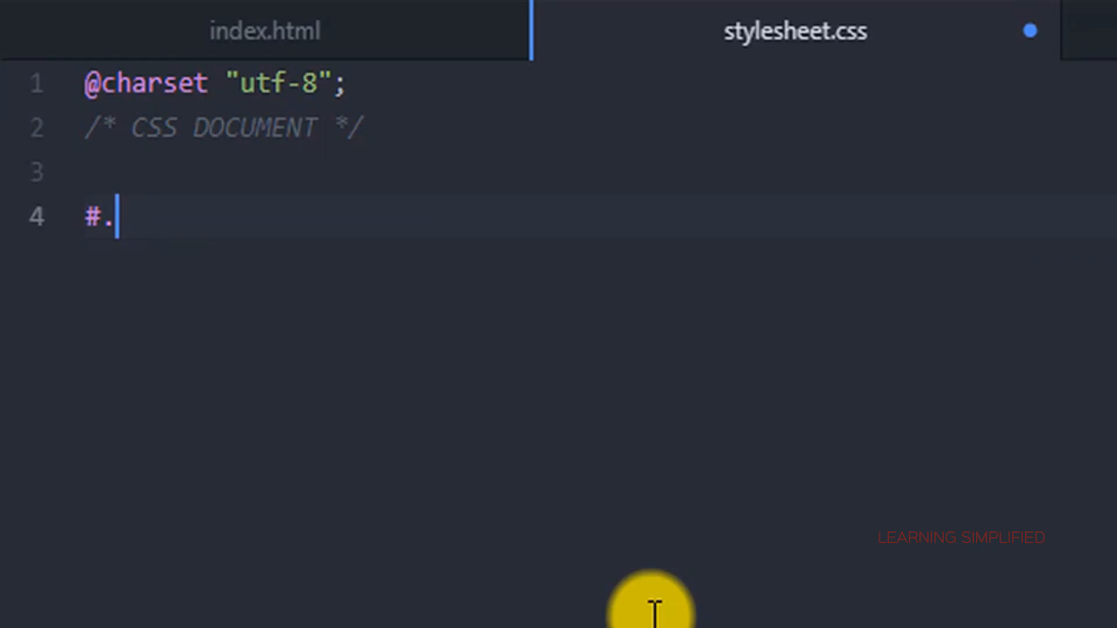
key(backspace)
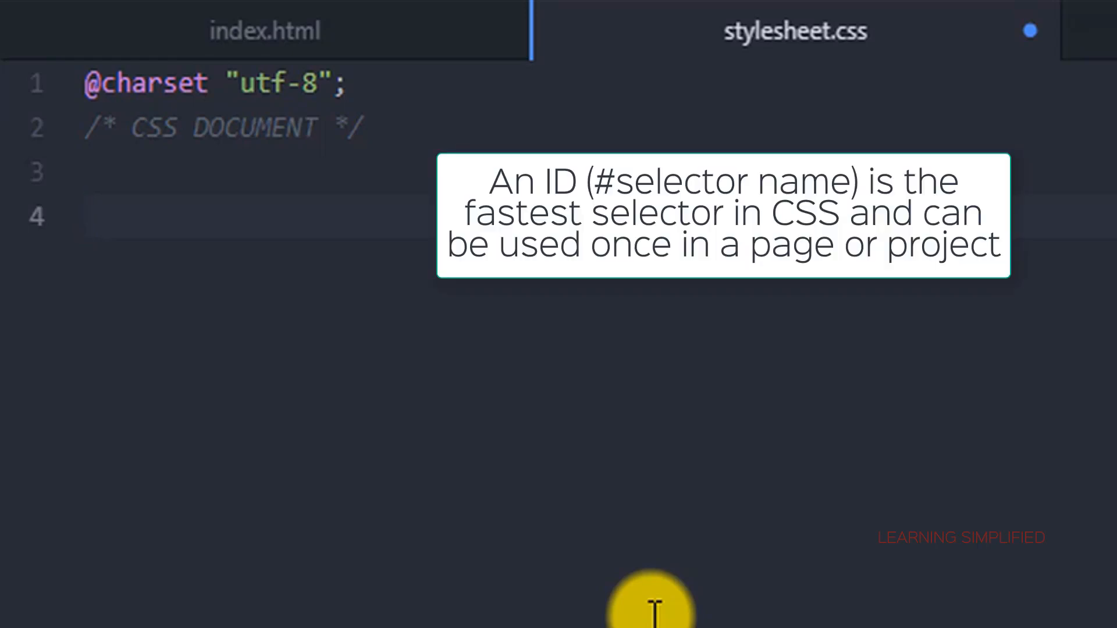
click(85, 217)
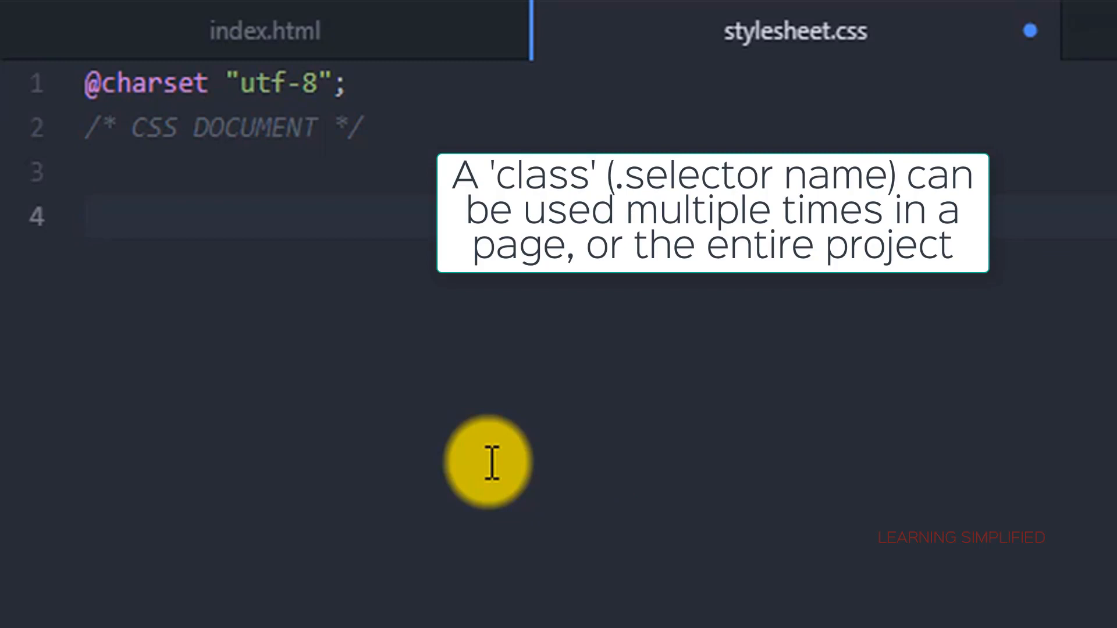
click(85, 217)
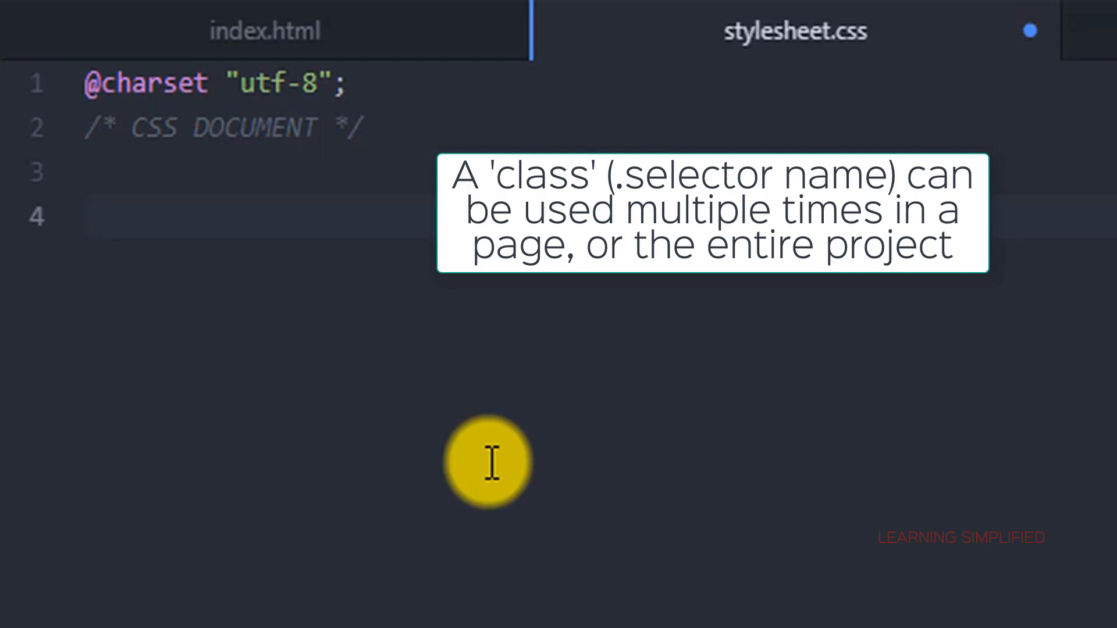
click(88, 216)
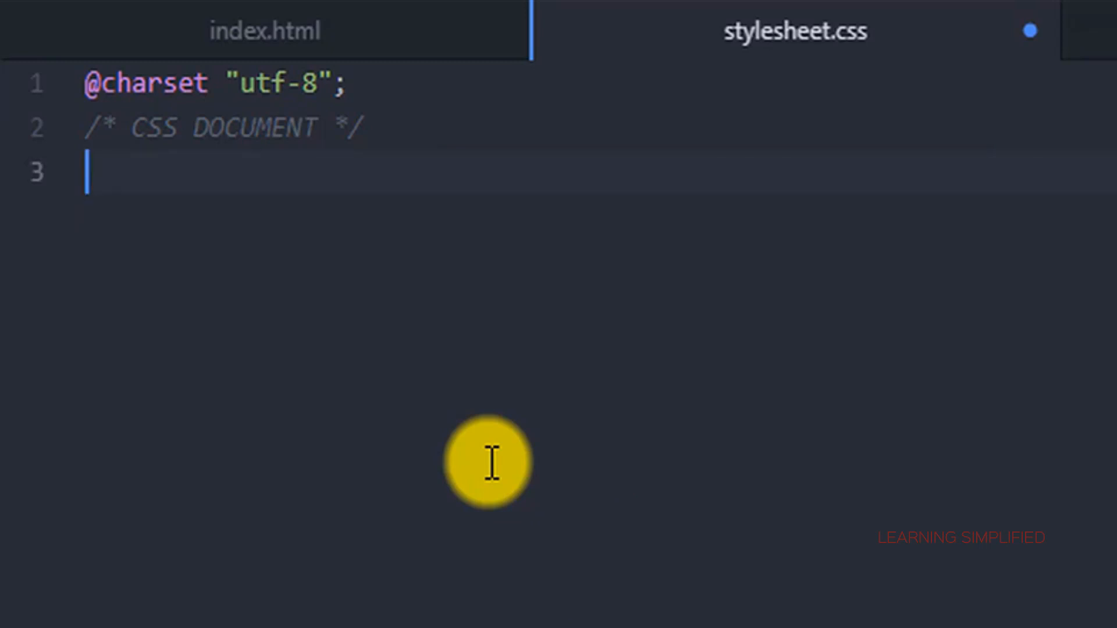
Write an id-style #selector placeholder on line 4, comparing against index.html.
text(#)
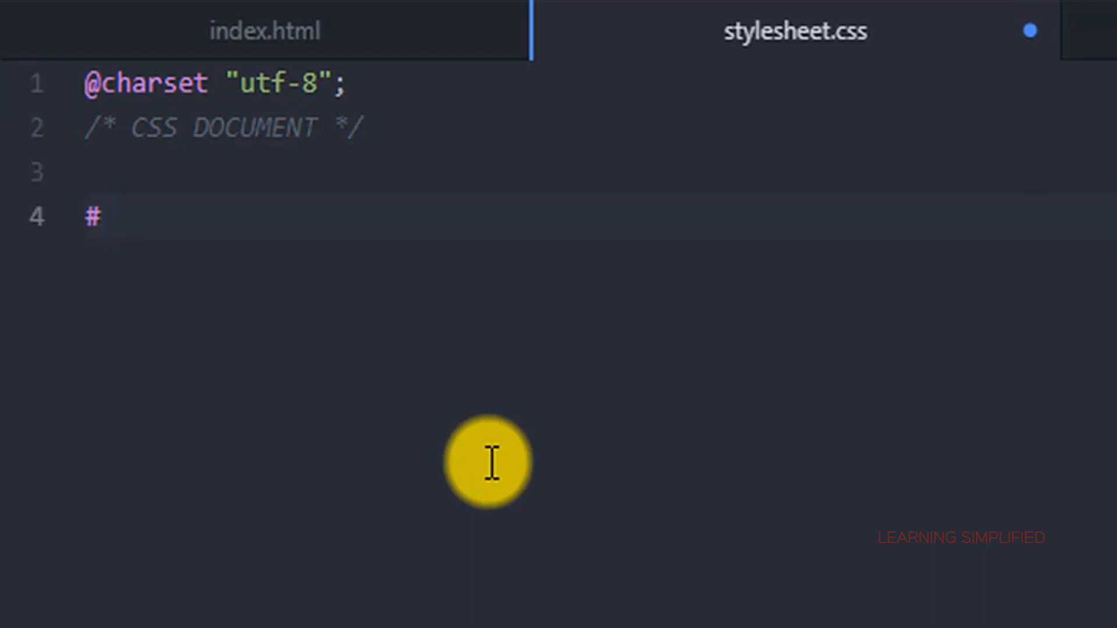
text(selectg)
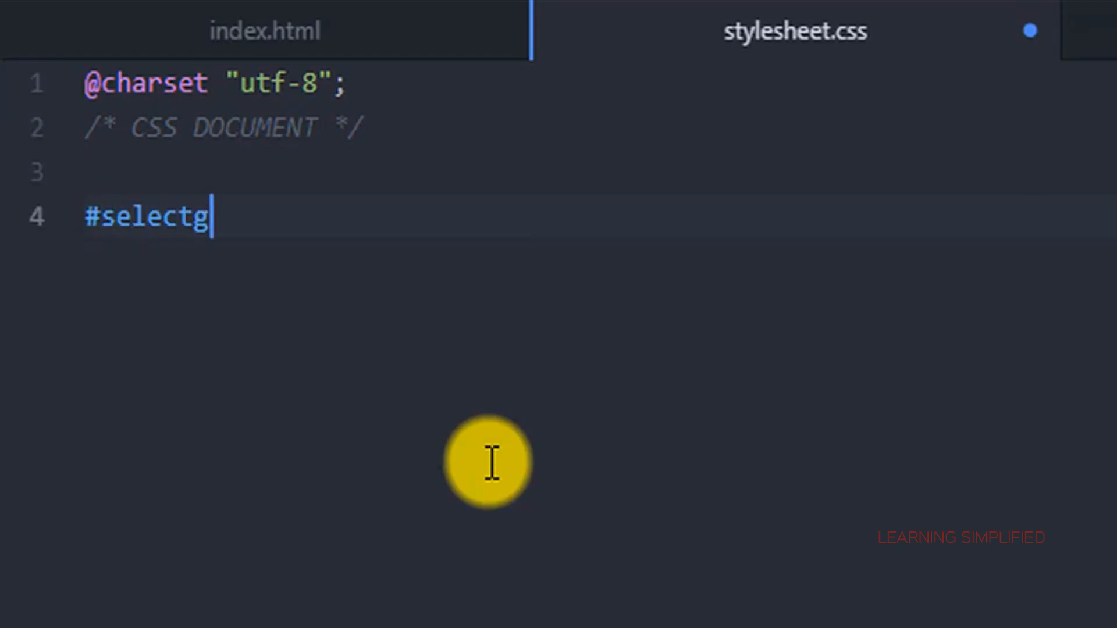
text(or)
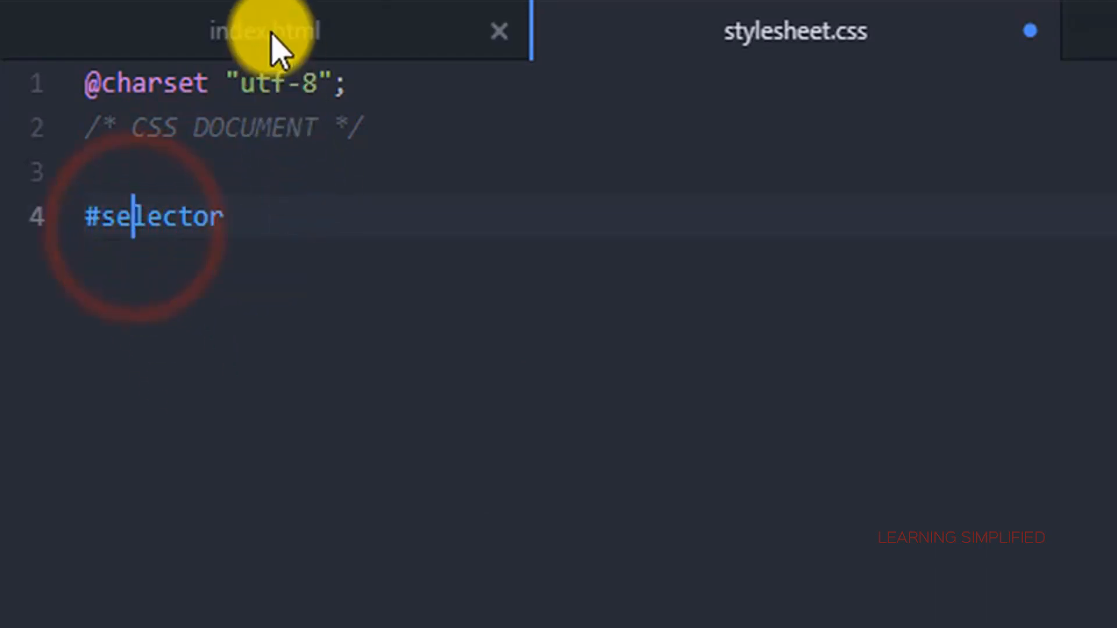
click(265, 31)
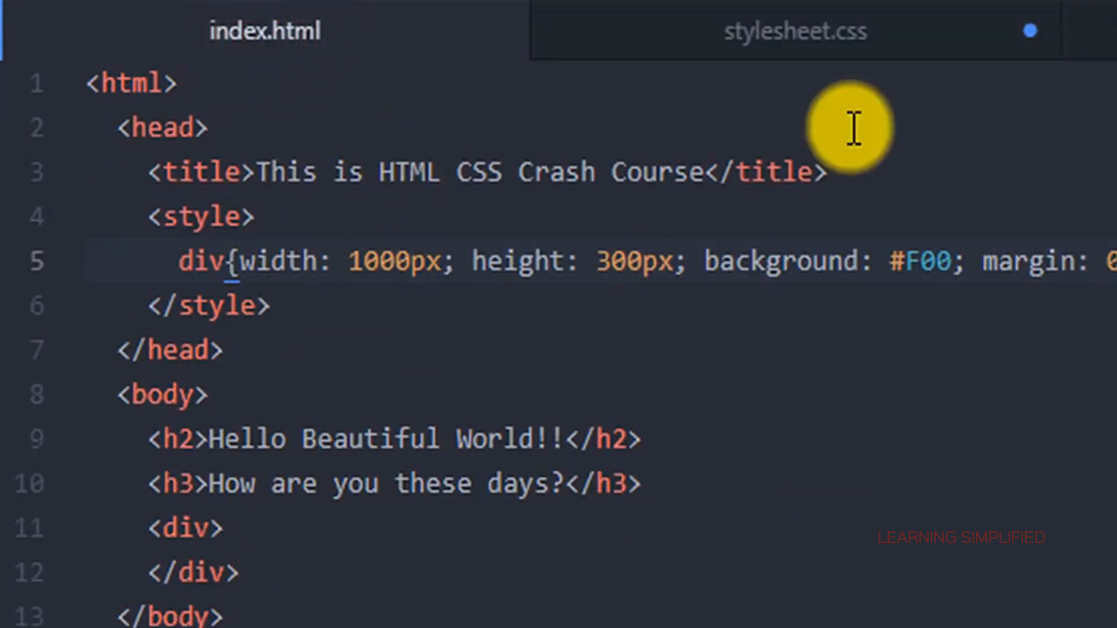
click(795, 31)
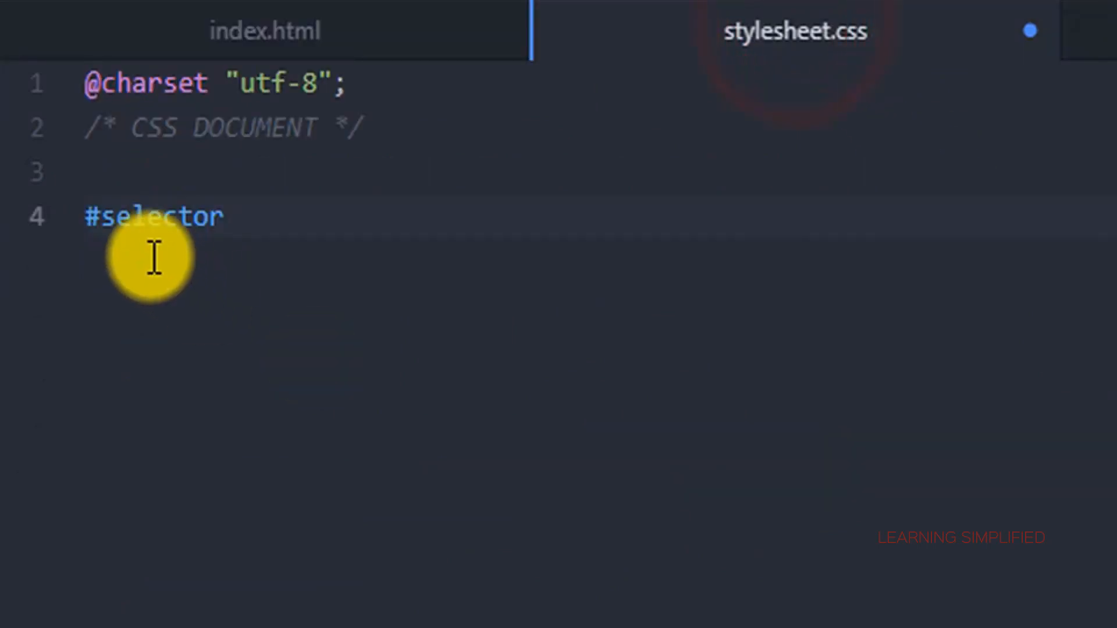
Change the placeholder to the class-style .selector, checking index.html again.
key(Backspace)
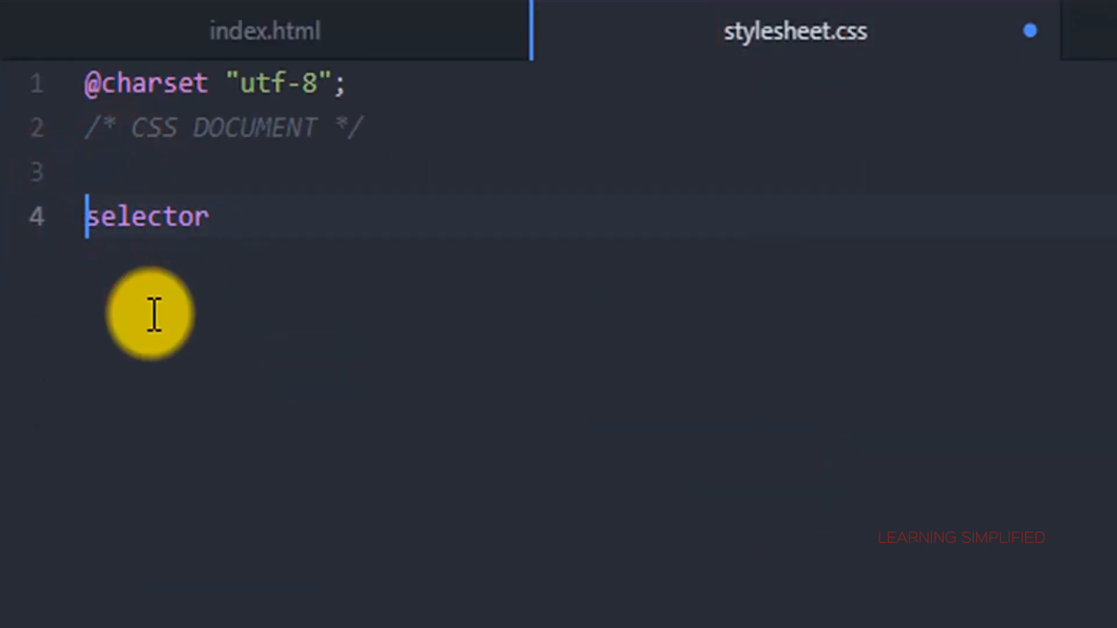
text(.)
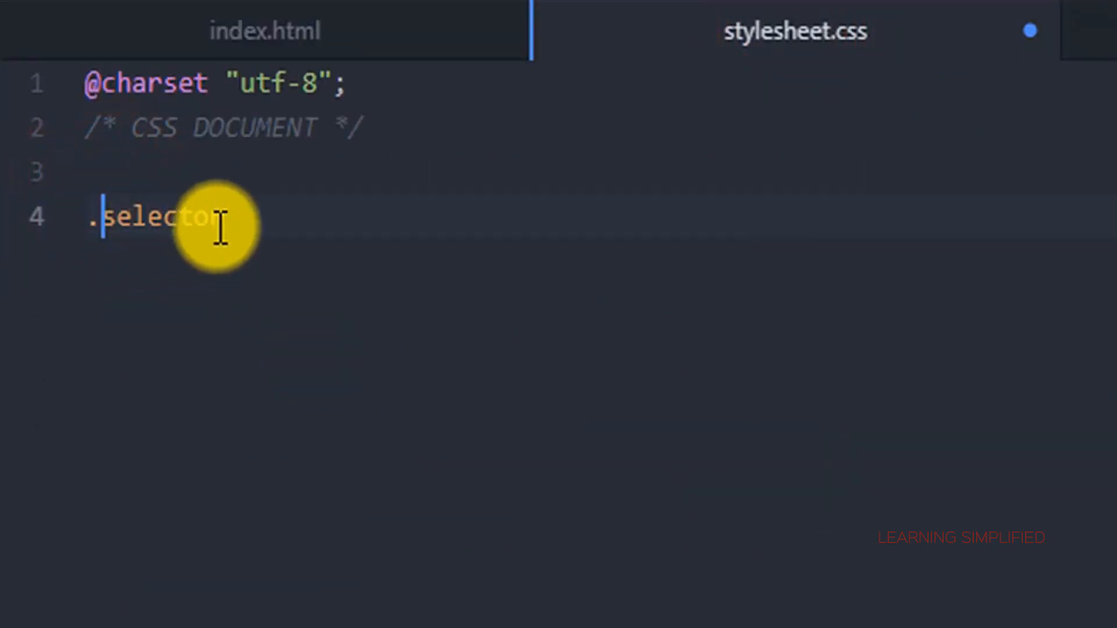
click(265, 30)
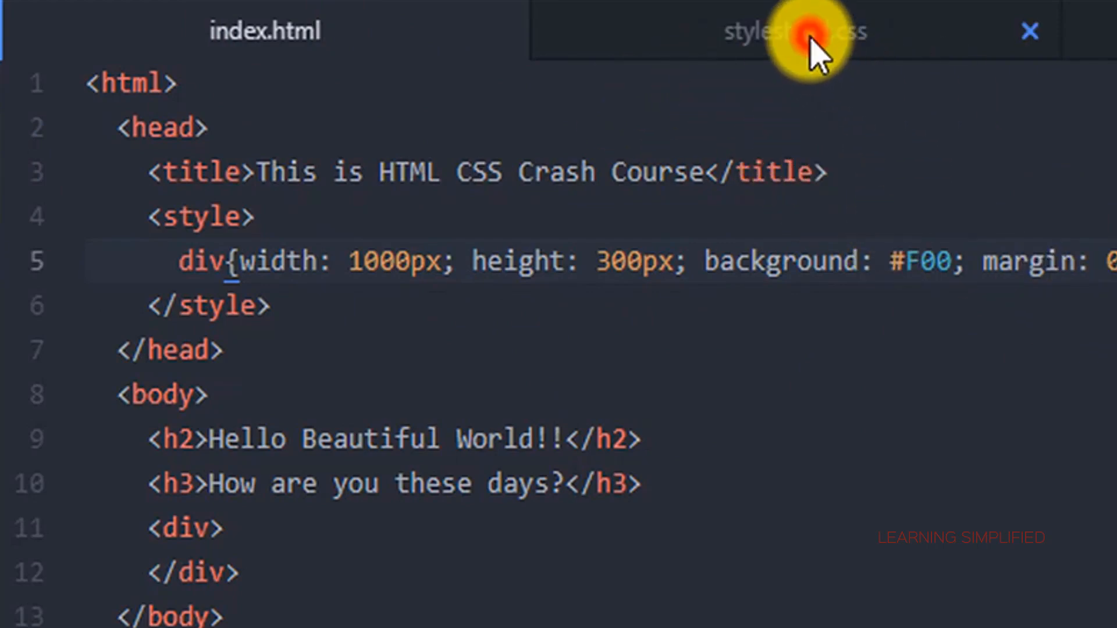
click(793, 31)
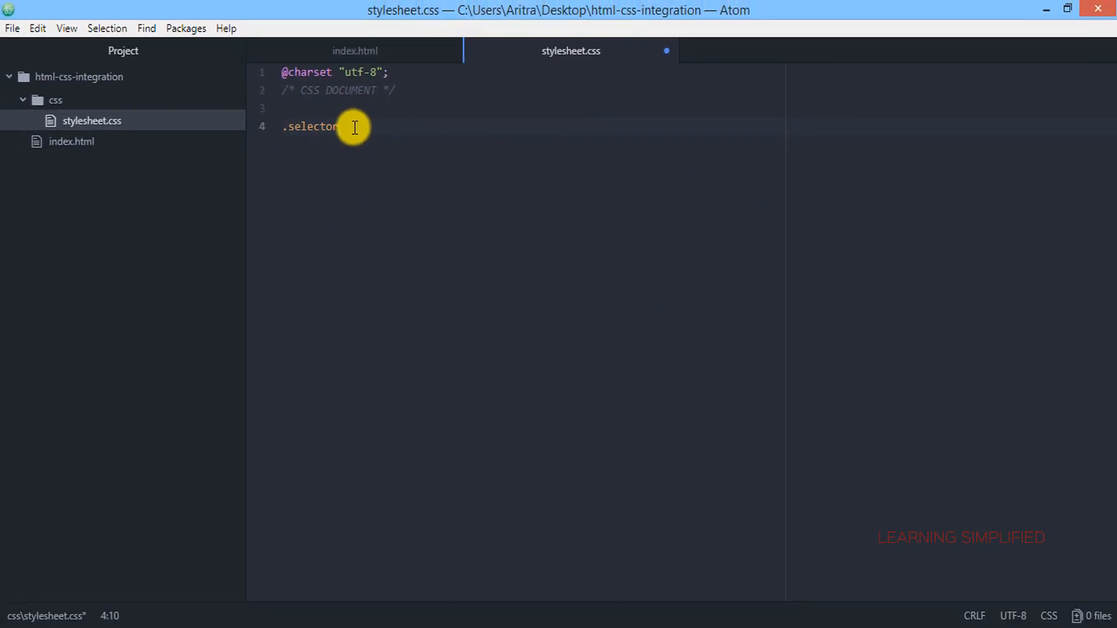
Delete the placeholder selector name, reviewing index.html's elements before writing a rule.
key(BackSpace)
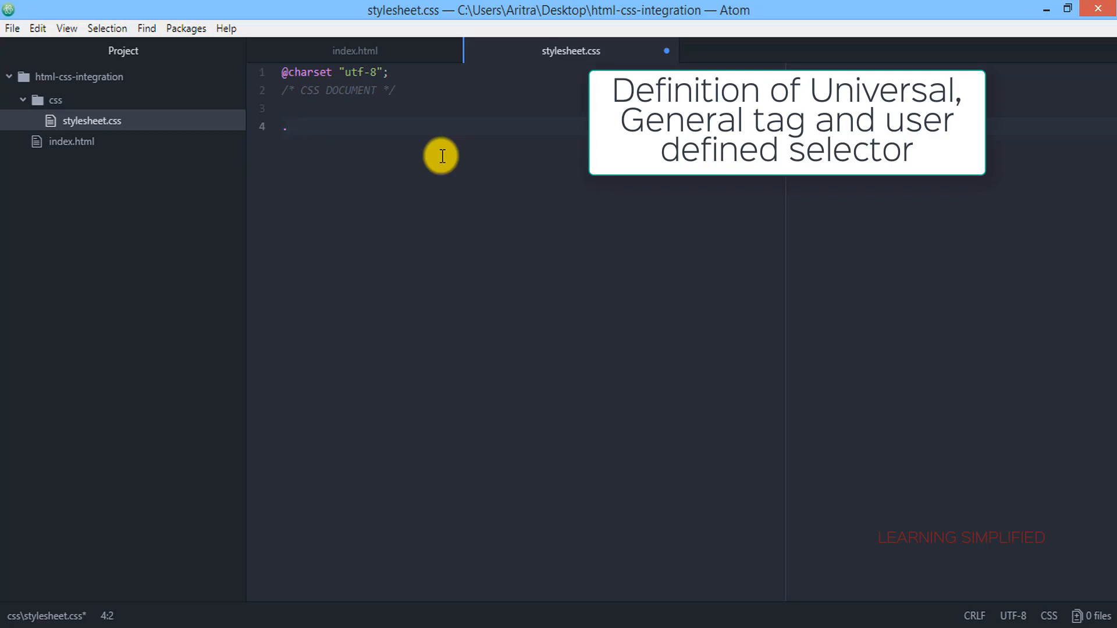
click(353, 50)
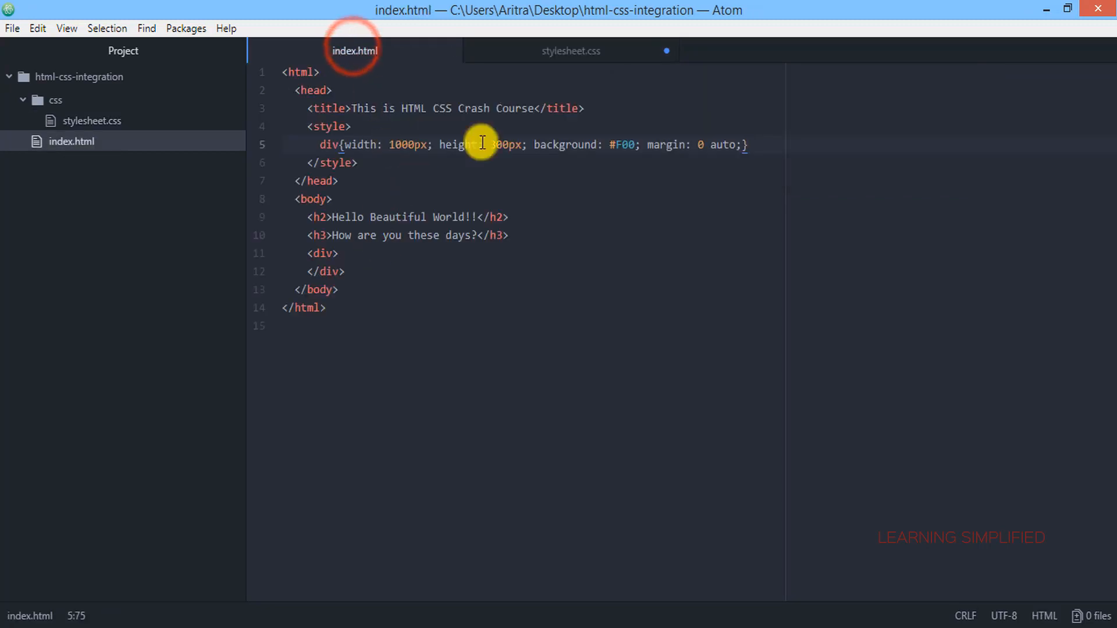
click(570, 50)
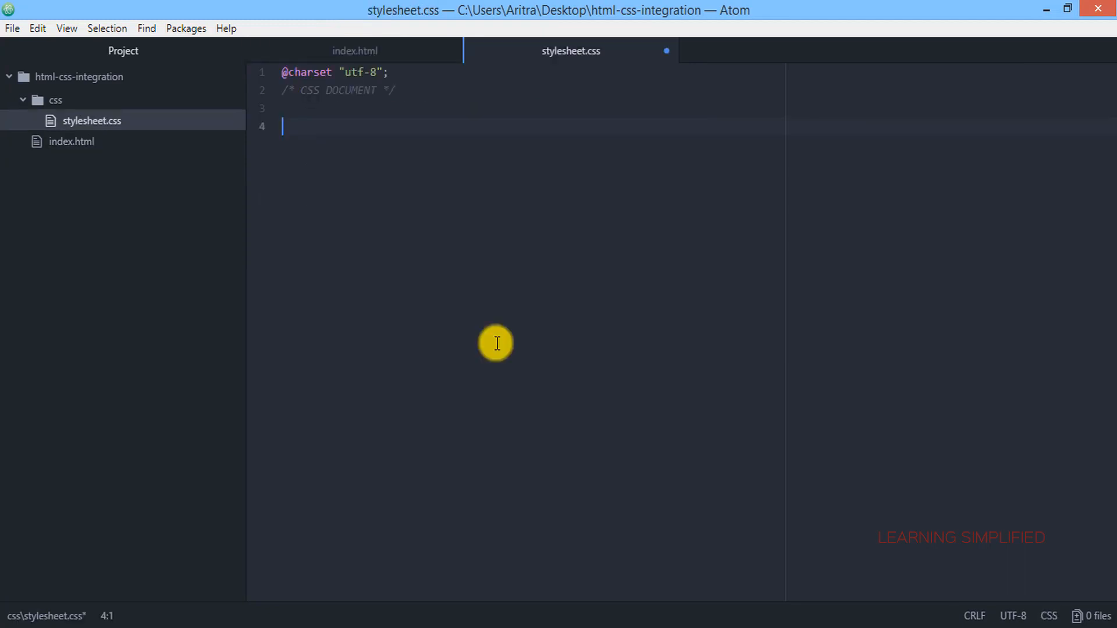
click(354, 50)
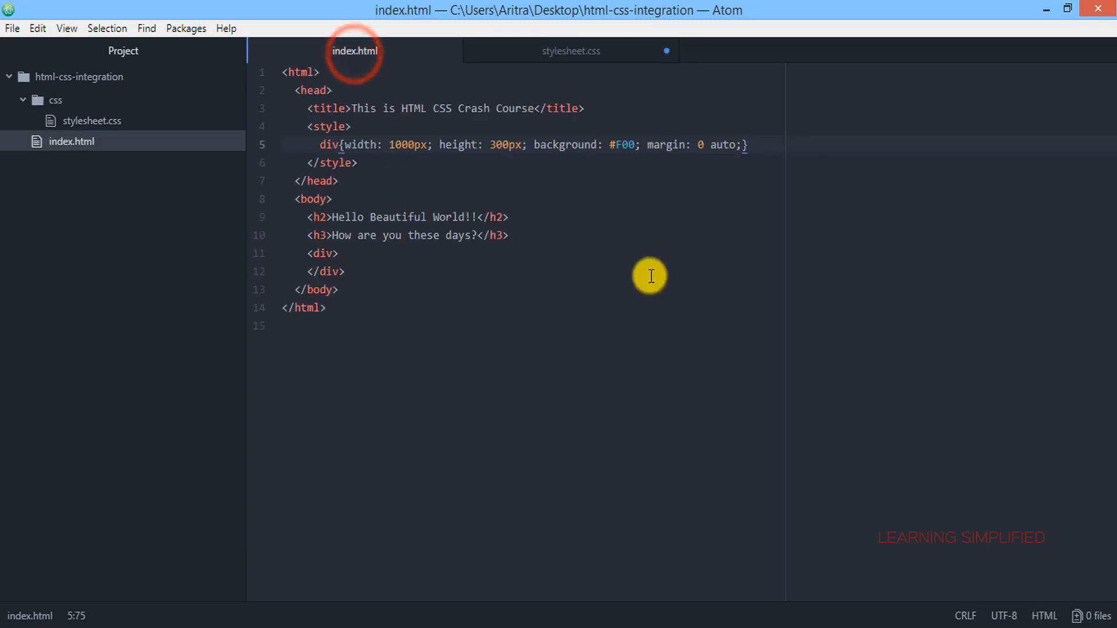
click(570, 50)
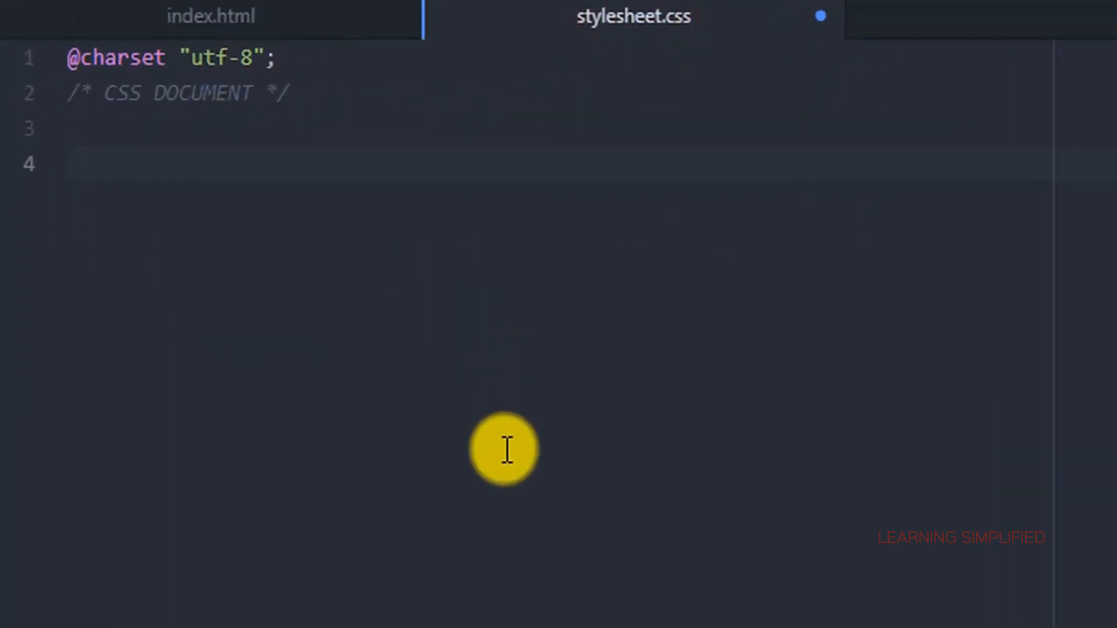
Write a universal * rule with margin: 0; padding: 0; spread across three lines.
text(*)
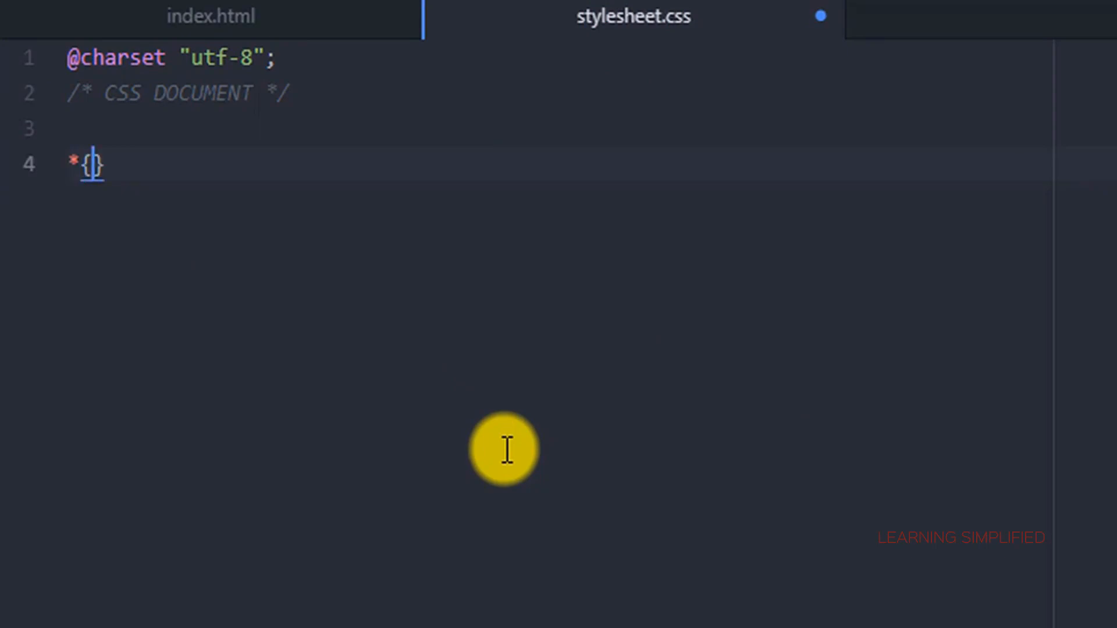
text(margin:)
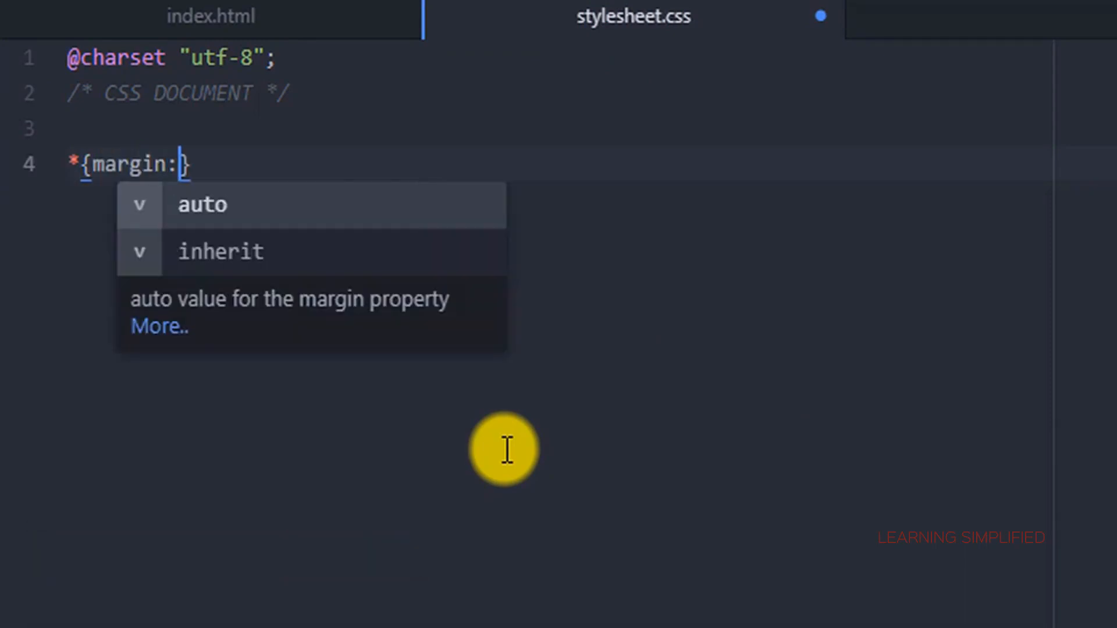
text(0; padding: 0;)
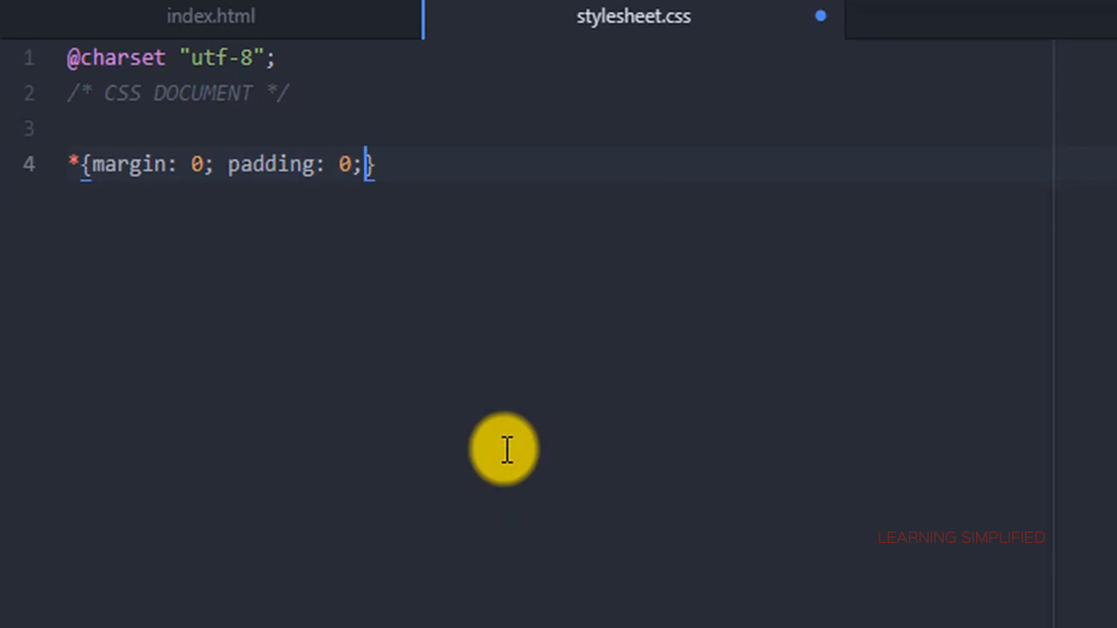
mouse_move(205, 439)
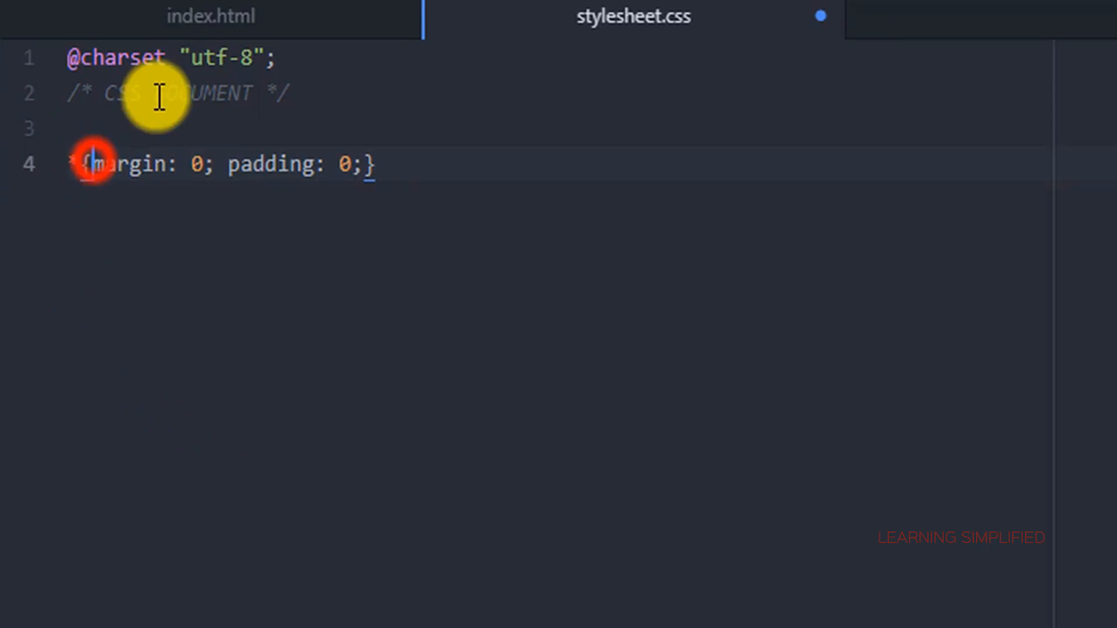
click(211, 17)
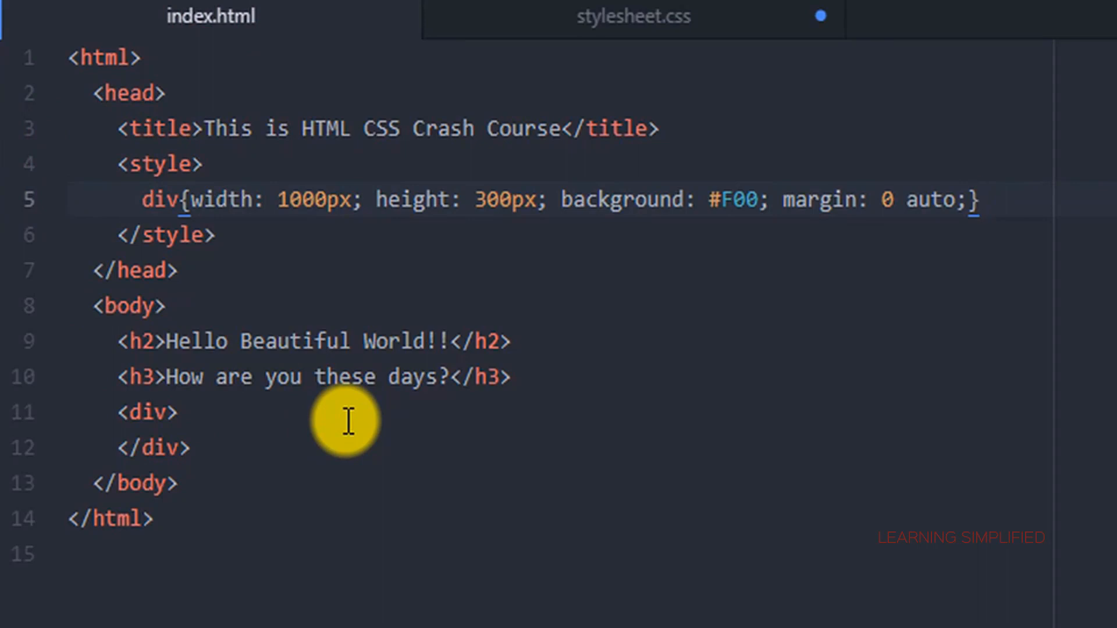
click(632, 16)
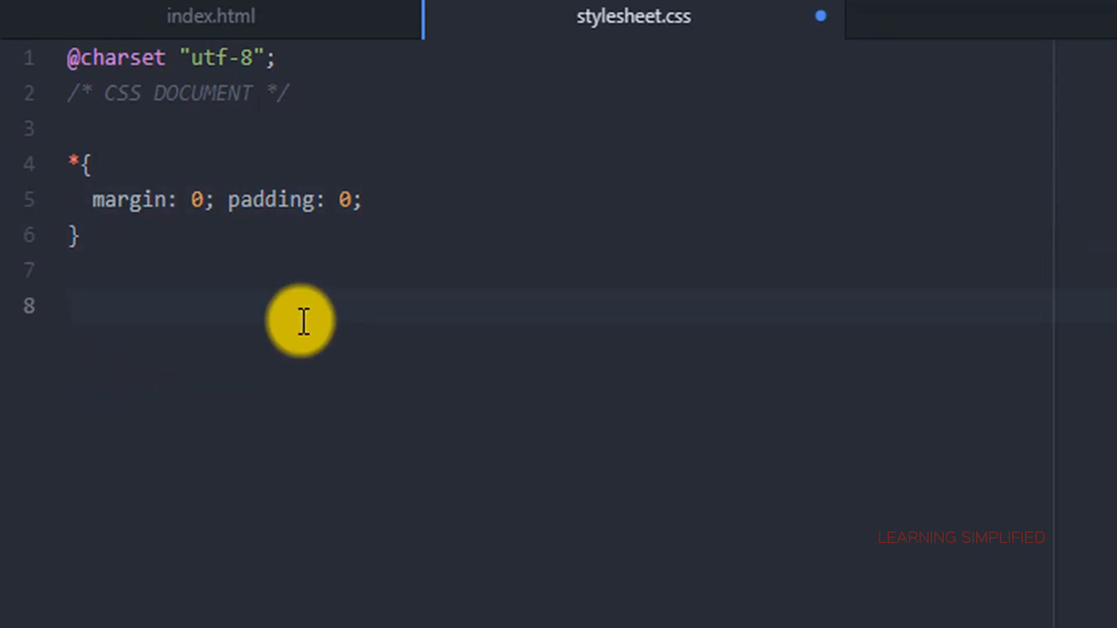
click(211, 15)
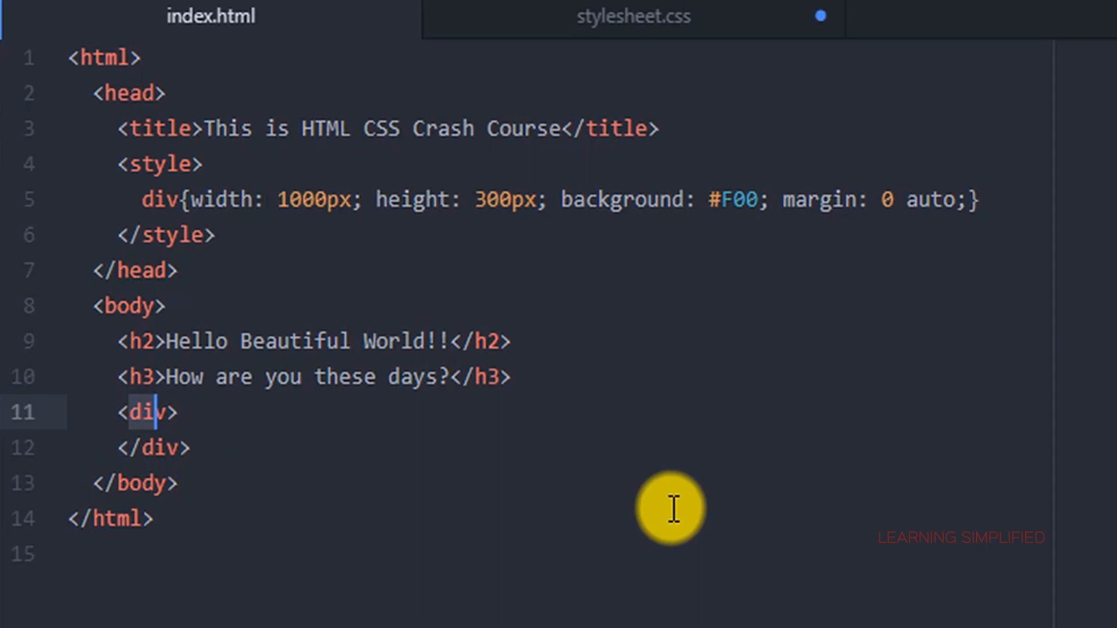
click(631, 15)
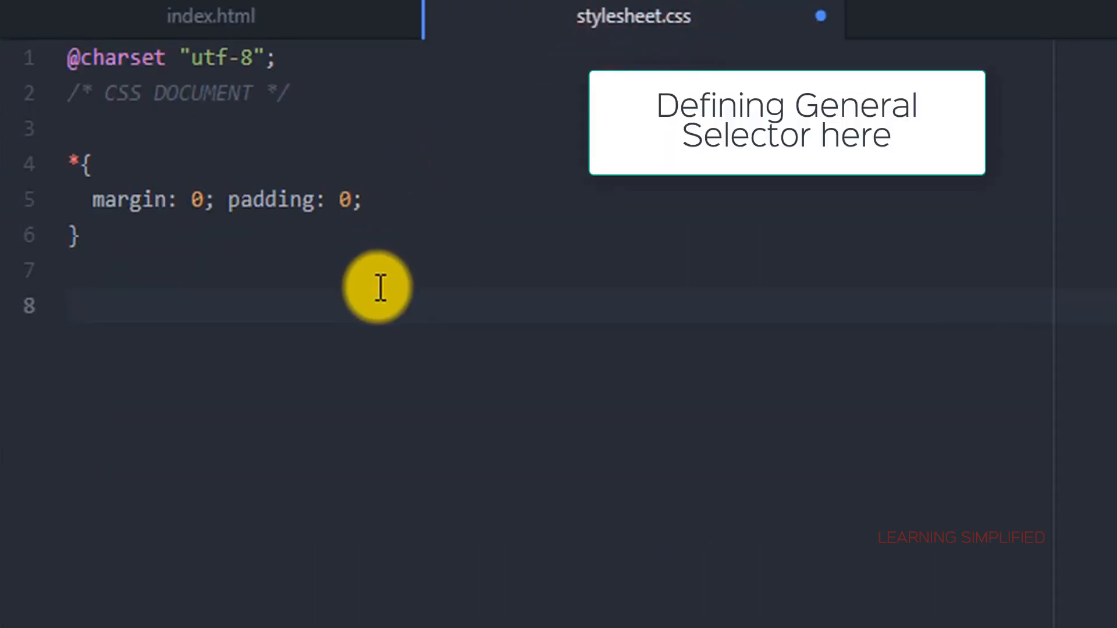
Start an html{ rule on line 8, checking the html tag in index.html.
text(html)
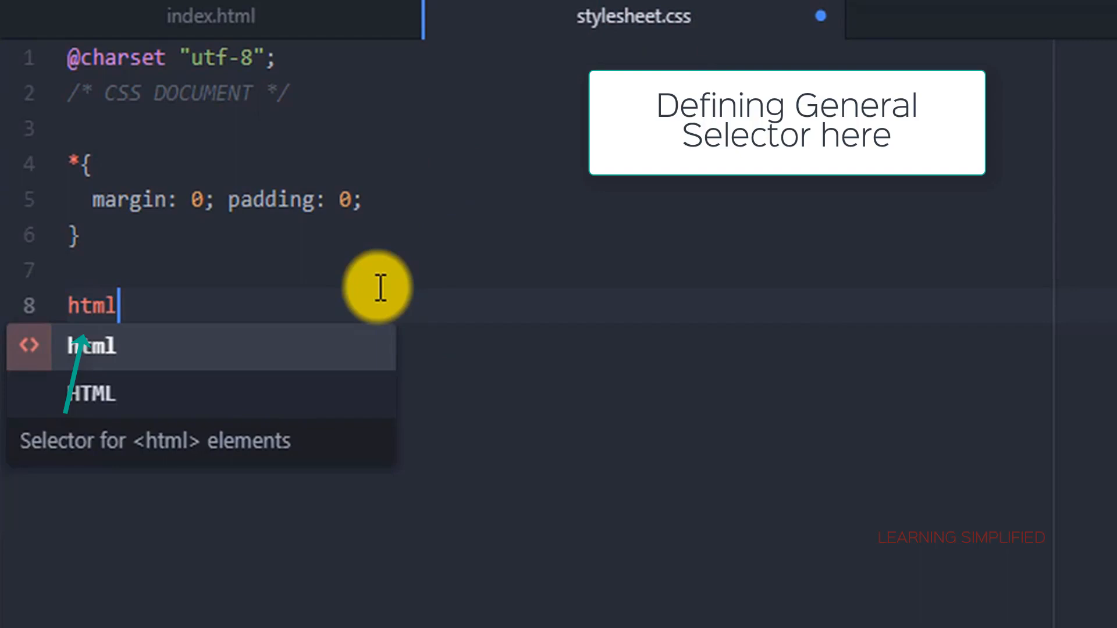
text({)
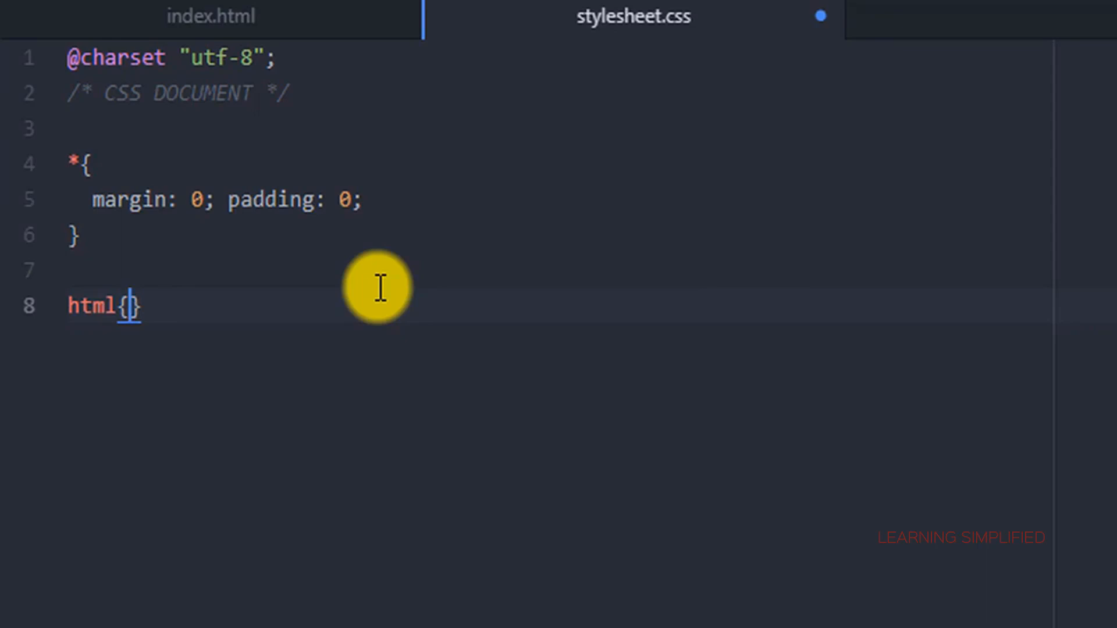
click(210, 16)
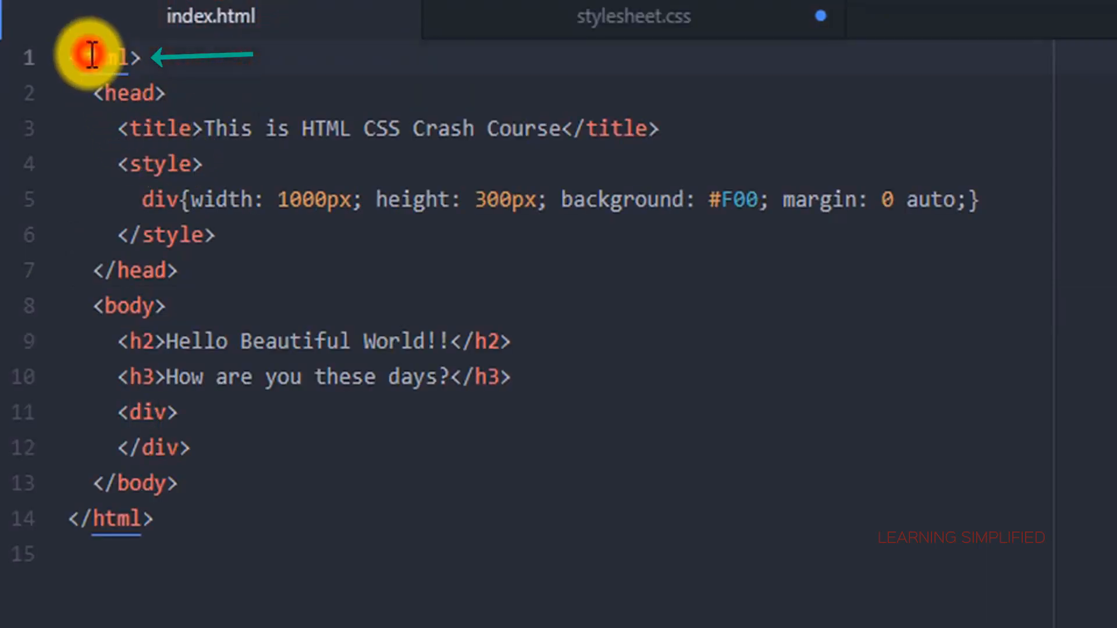
click(631, 15)
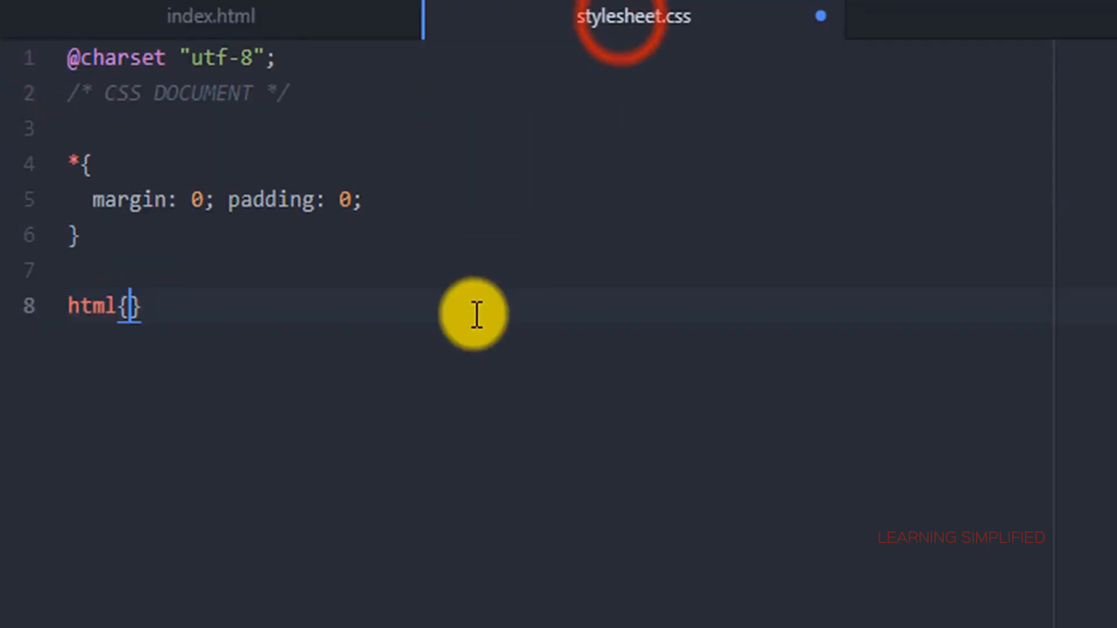
mouse_move(574, 514)
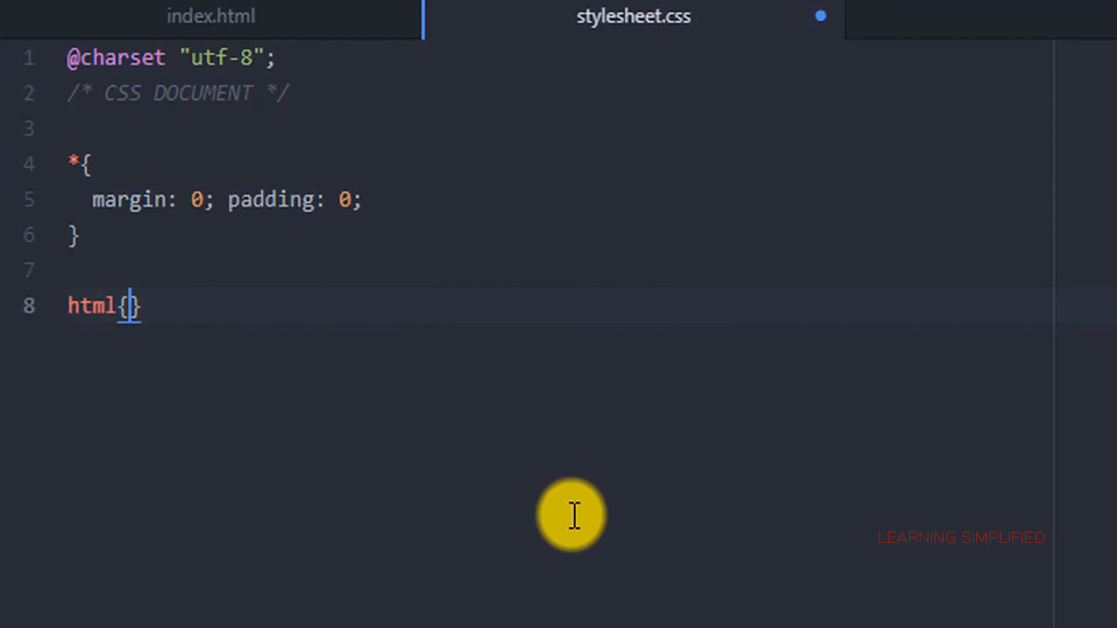
Give the html rule background: #000; on its own line.
text(background:)
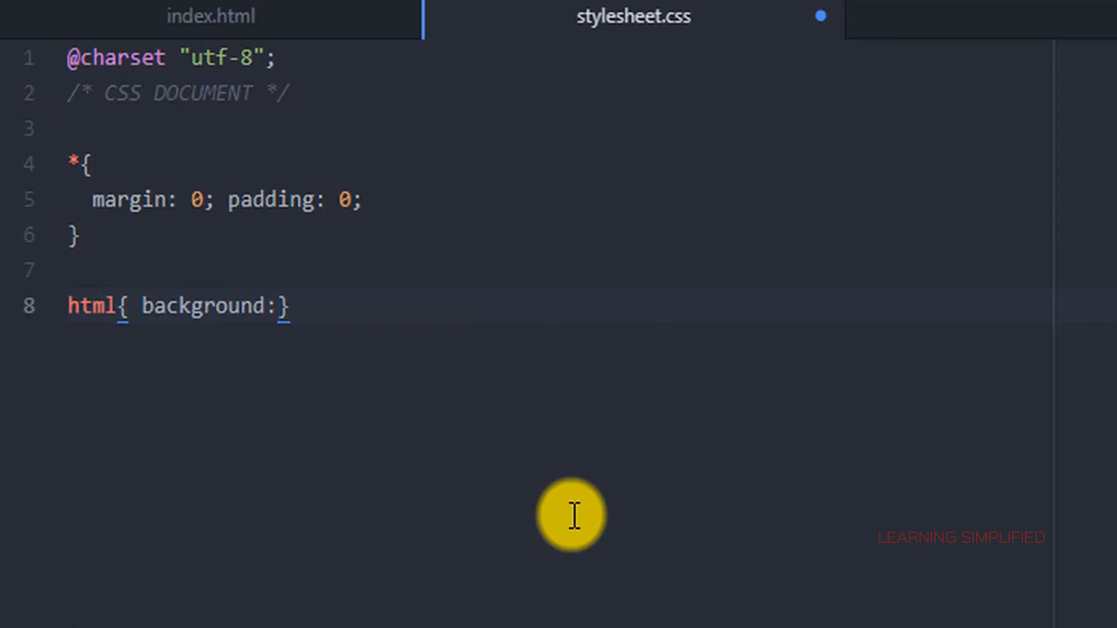
text(#)
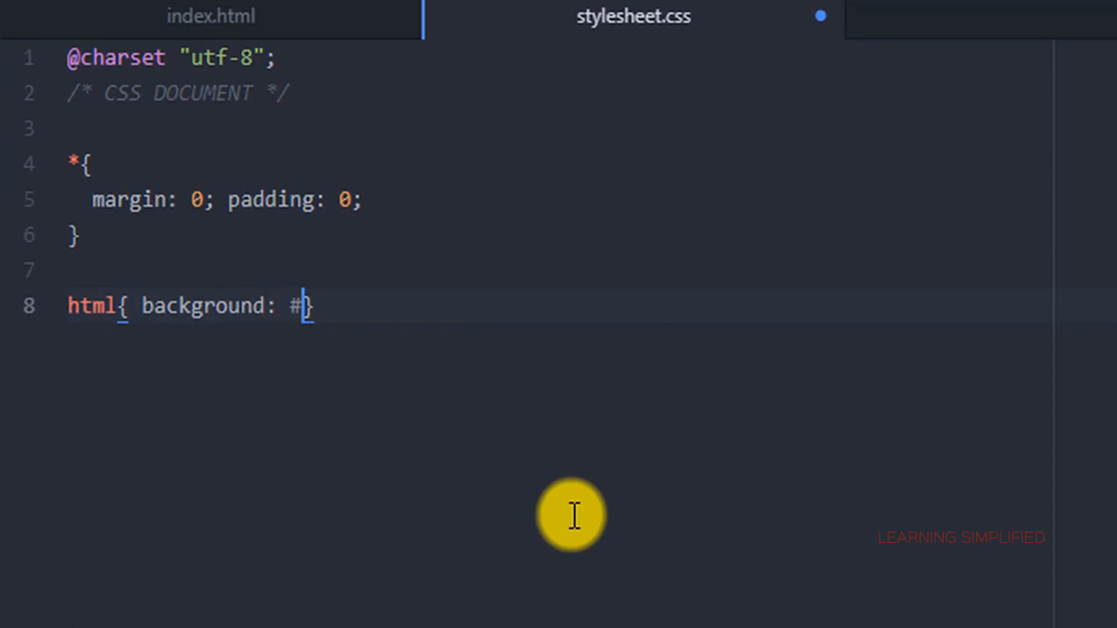
text(000;)
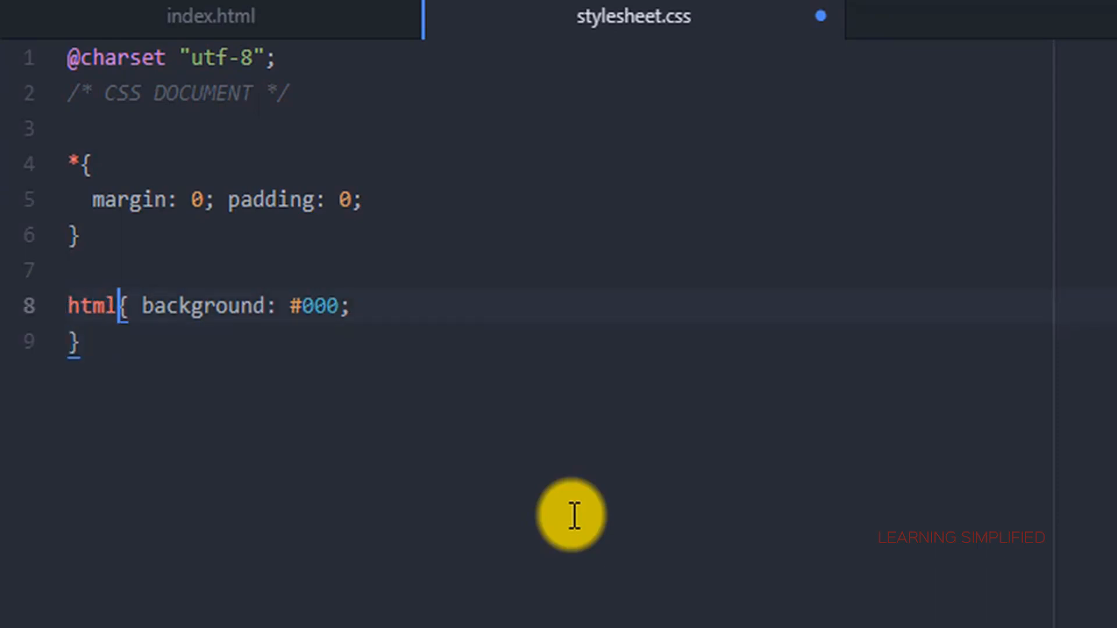
key(enter)
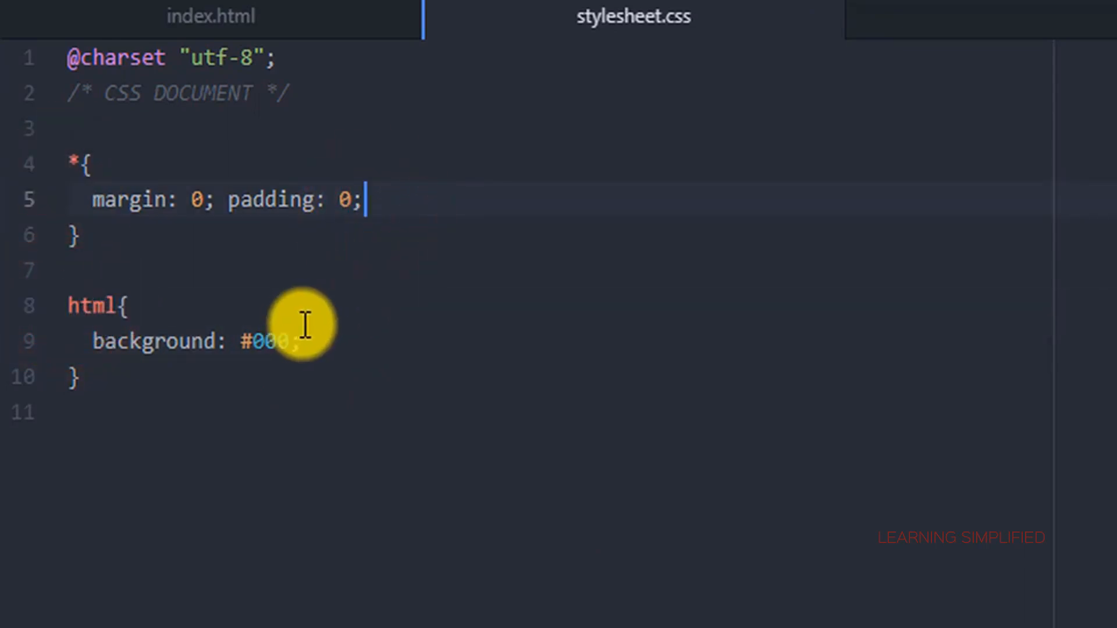
mouse_move(210, 16)
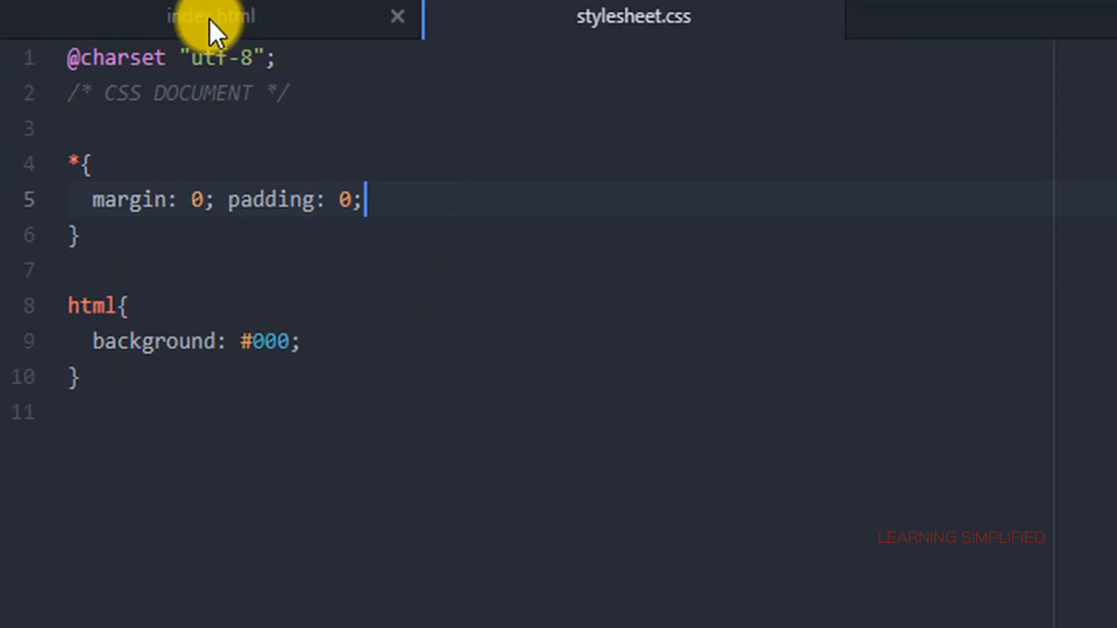
Switch to index.html and delete the internal <style> block from the head, leaving an empty line.
click(633, 17)
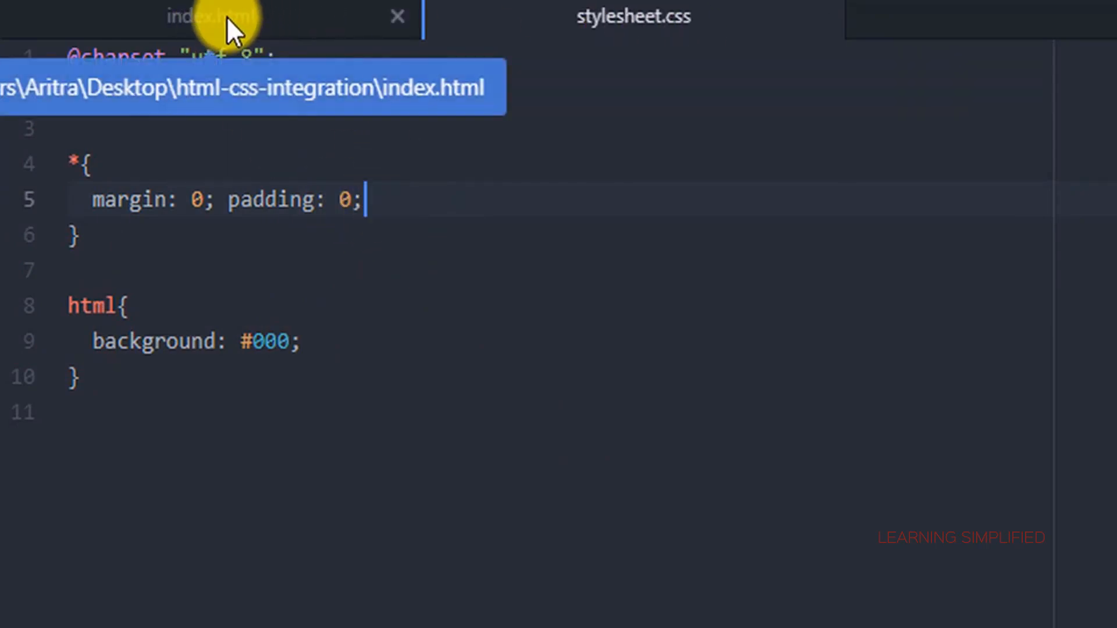
click(211, 15)
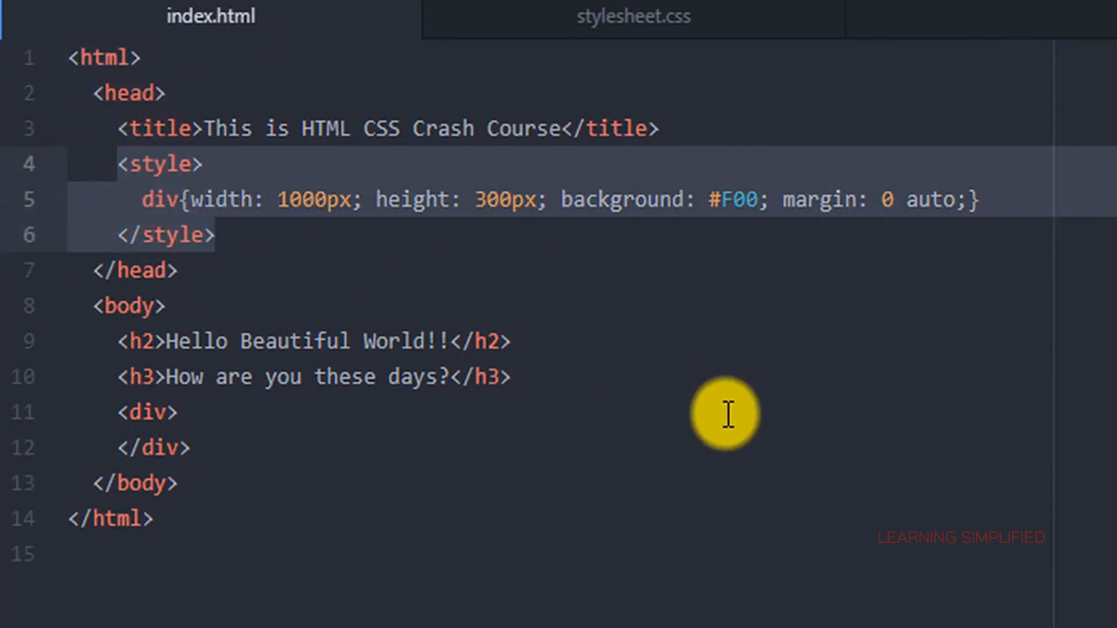
click(218, 233)
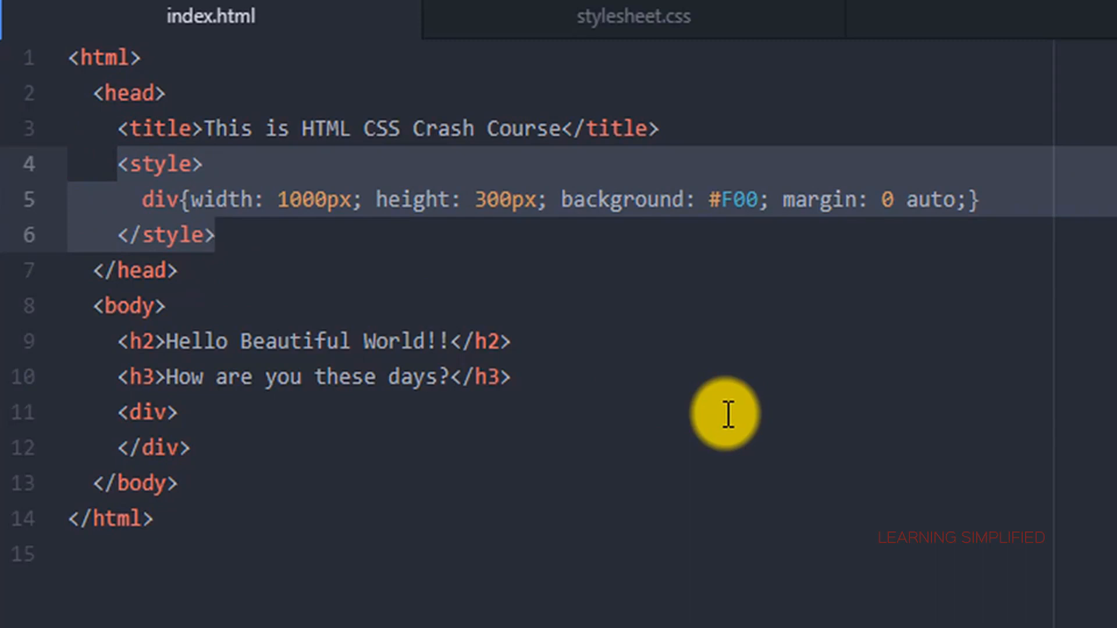
click(218, 235)
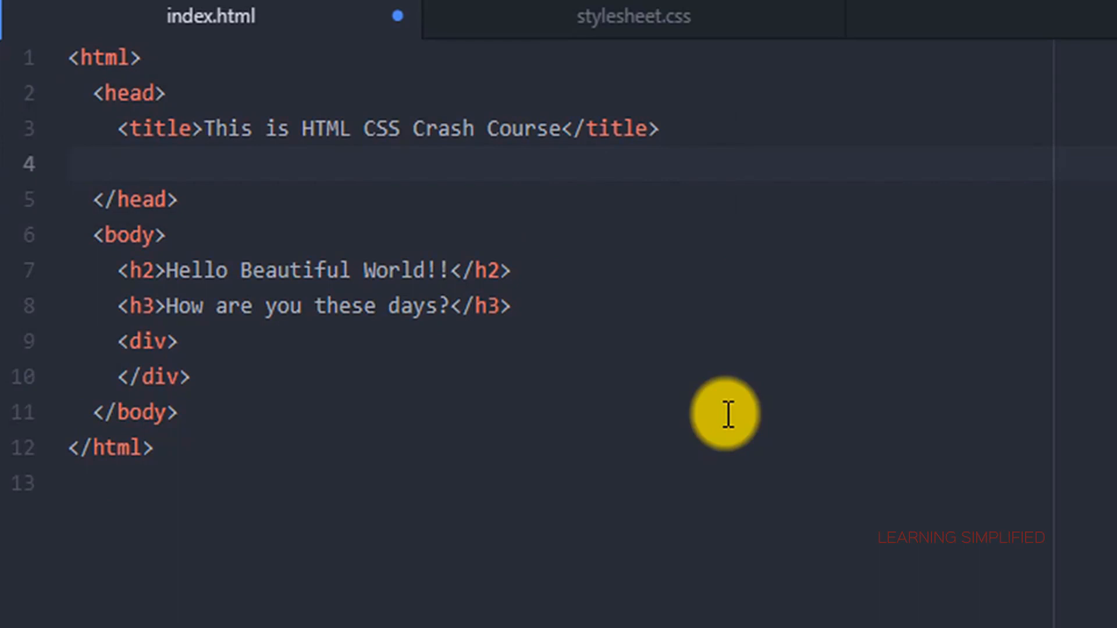
click(119, 164)
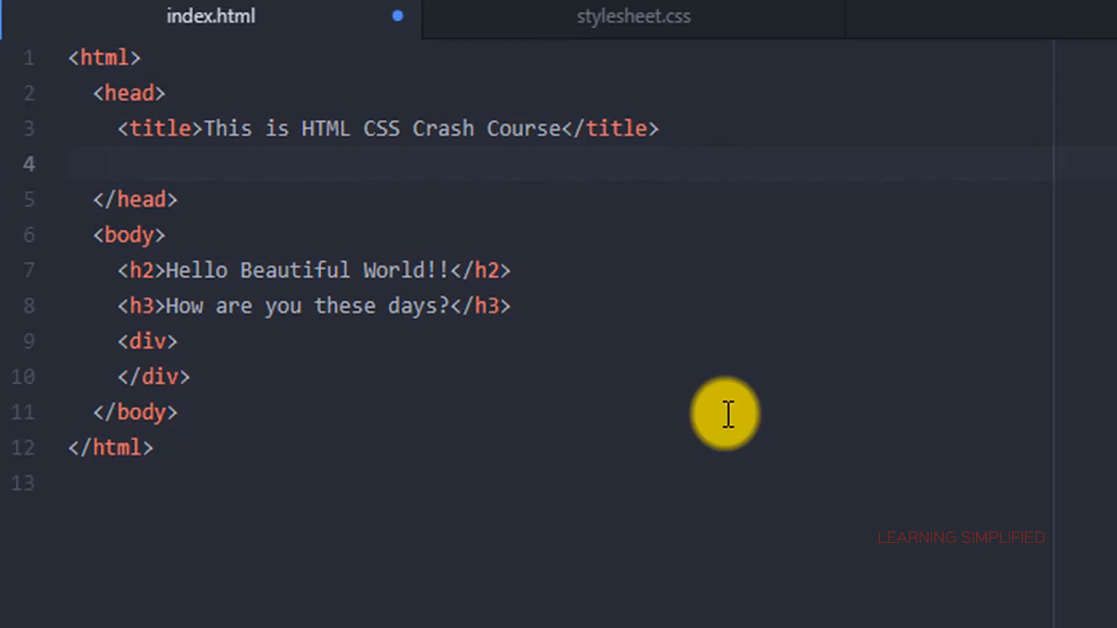
Start a <link href=""> tag in the head, checking the css folder and stylesheet.css in the tree.
text(<)
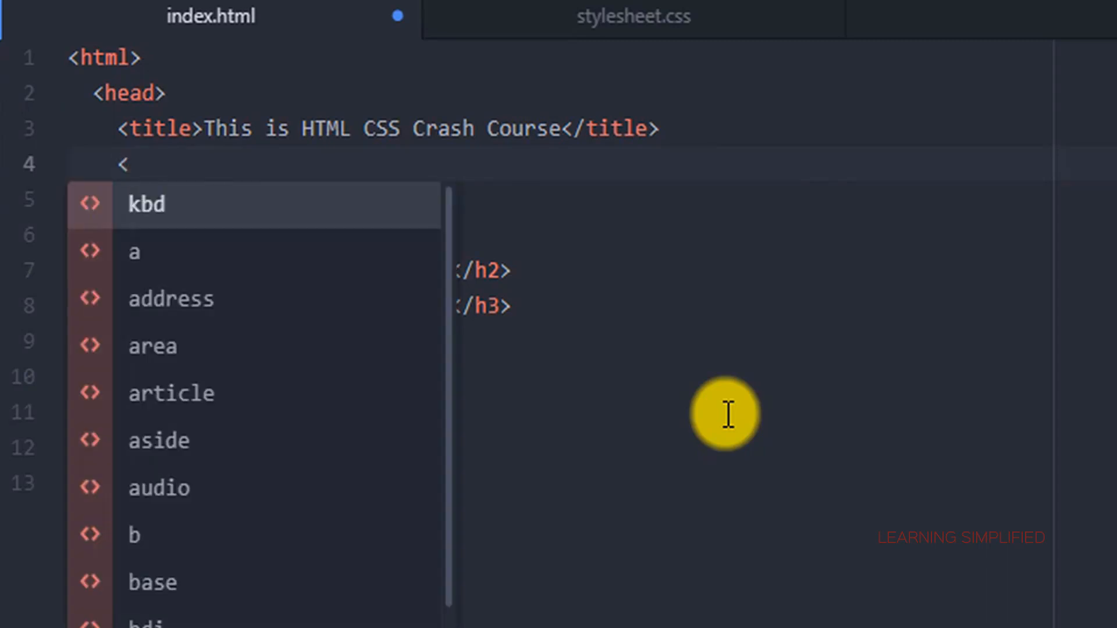
text(link)
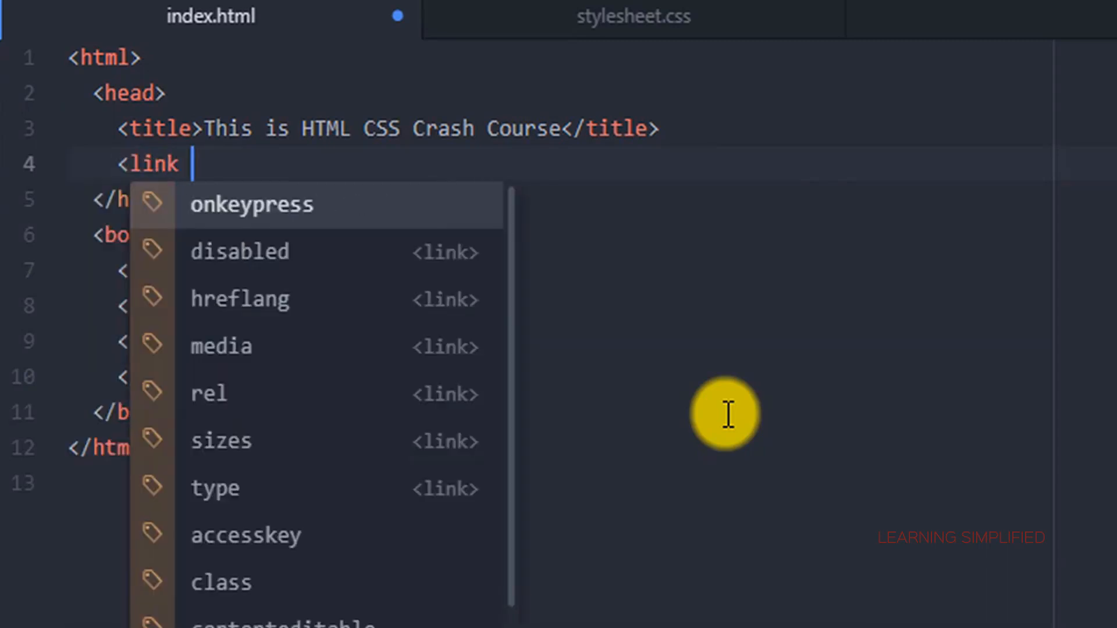
text(href="")
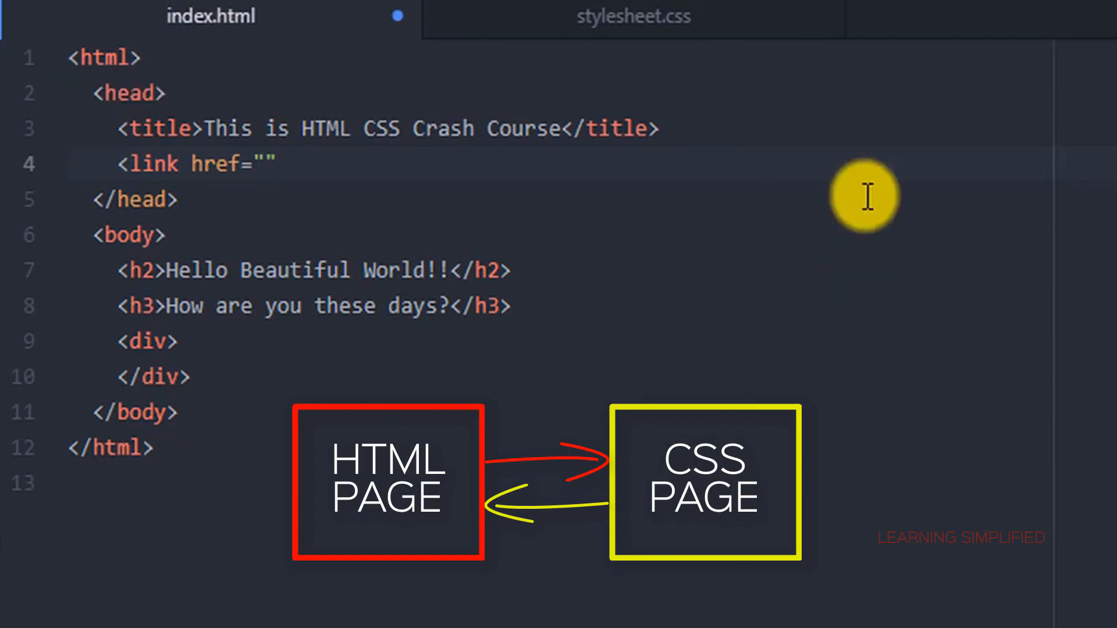
mouse_move(707, 234)
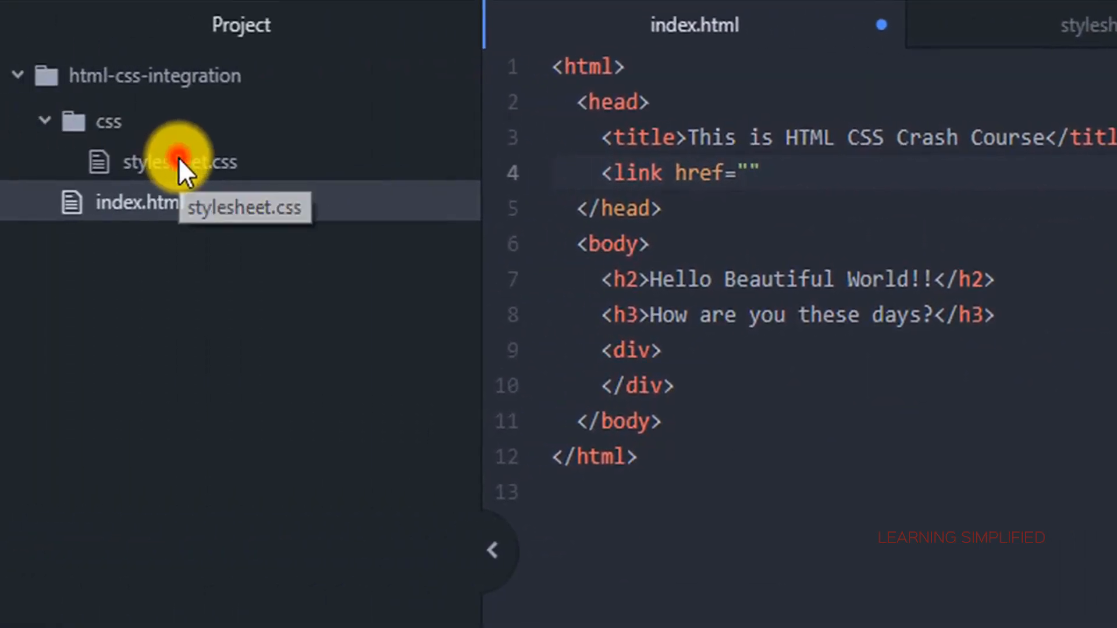
click(179, 163)
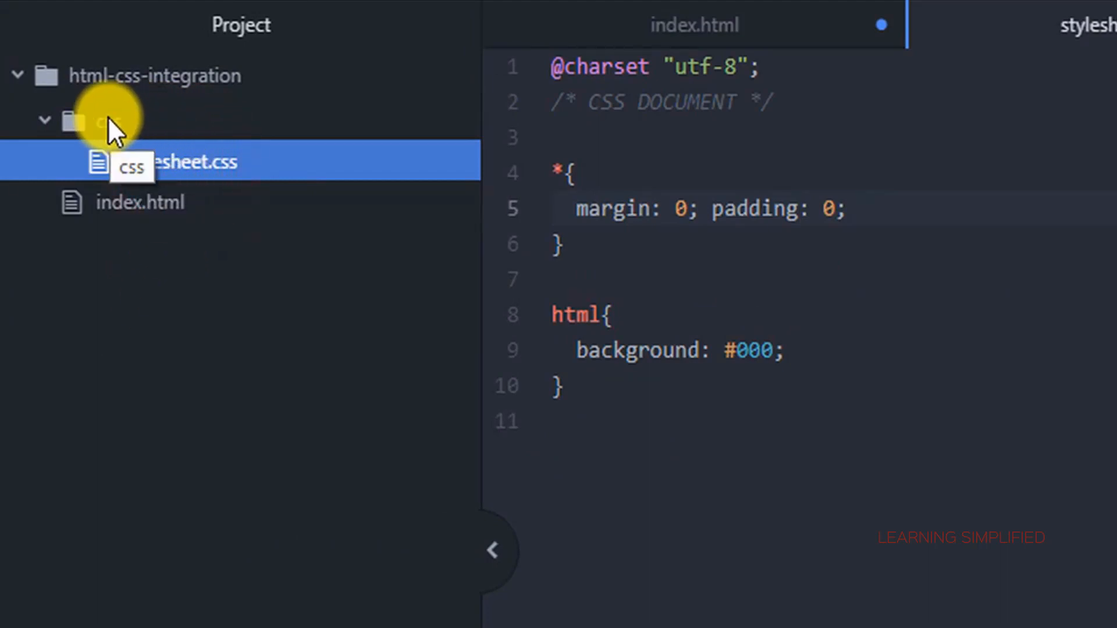
click(107, 121)
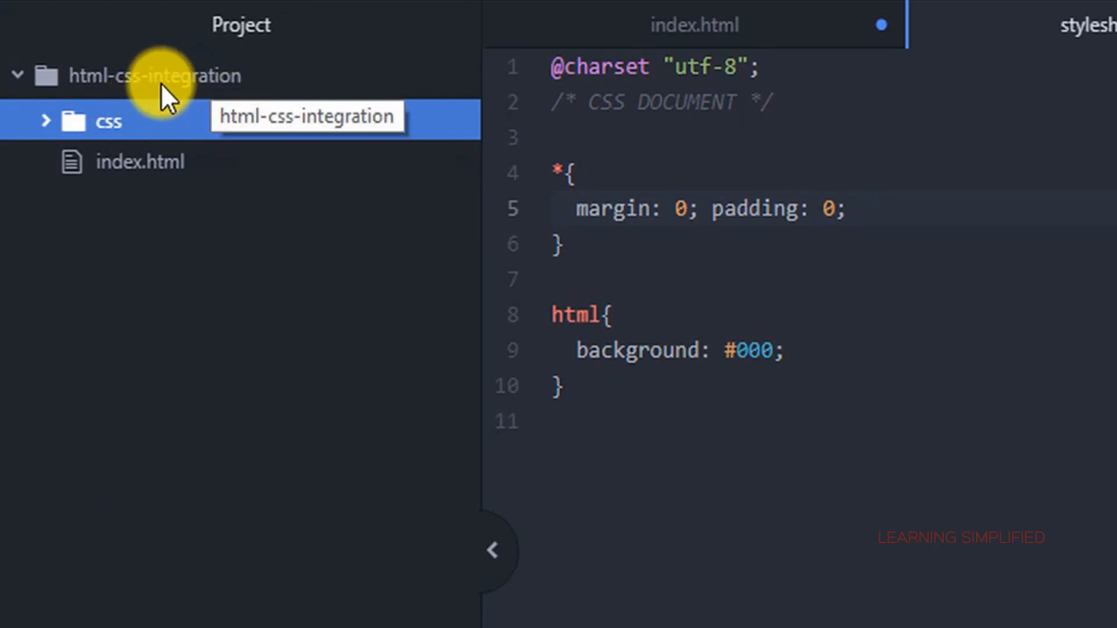
mouse_move(211, 96)
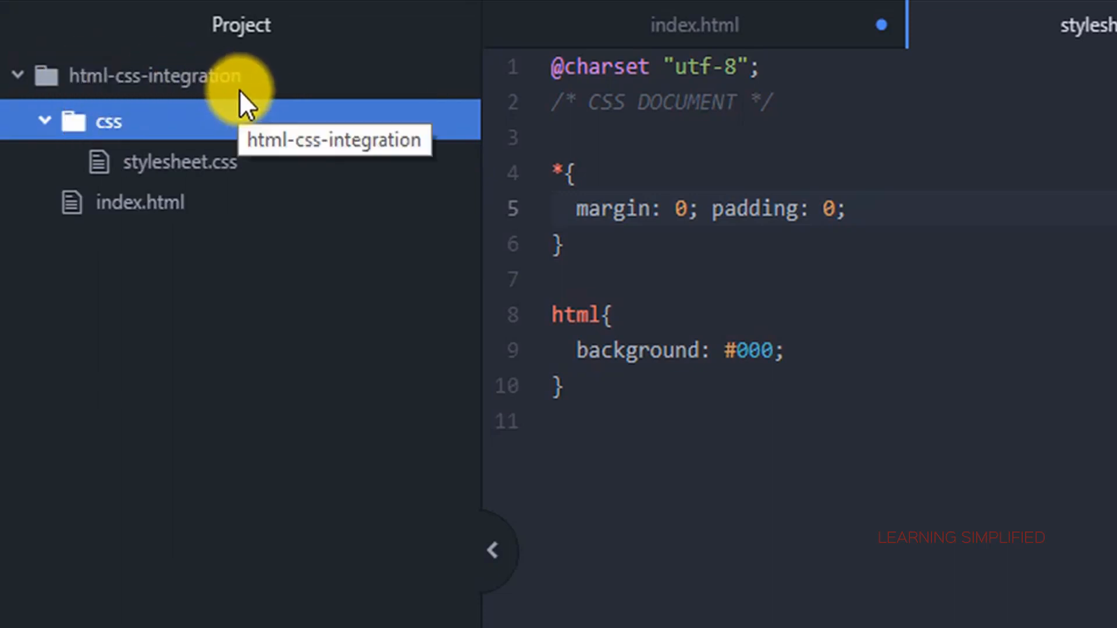
mouse_move(214, 100)
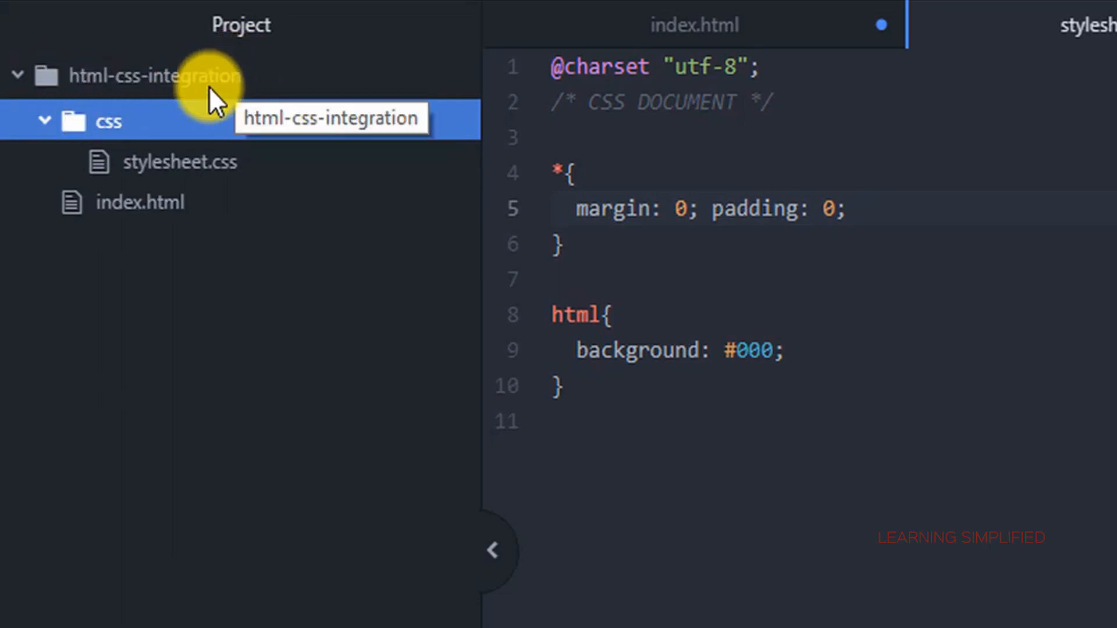
mouse_move(214, 100)
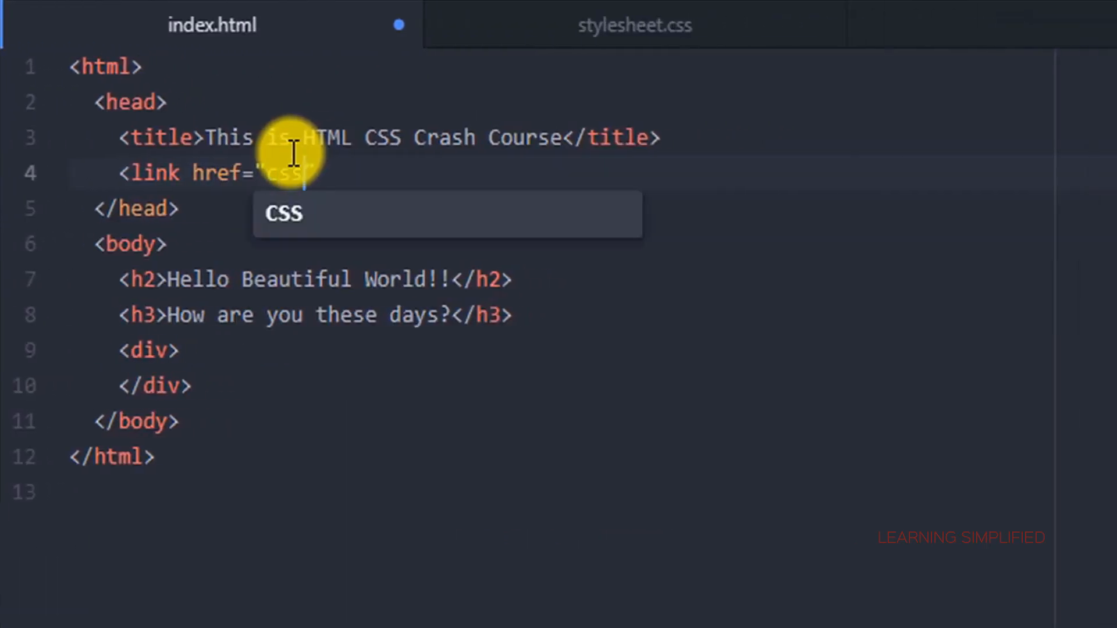
Fill the href with the placeholder path folder name/file name.extension name.
text(folder name)
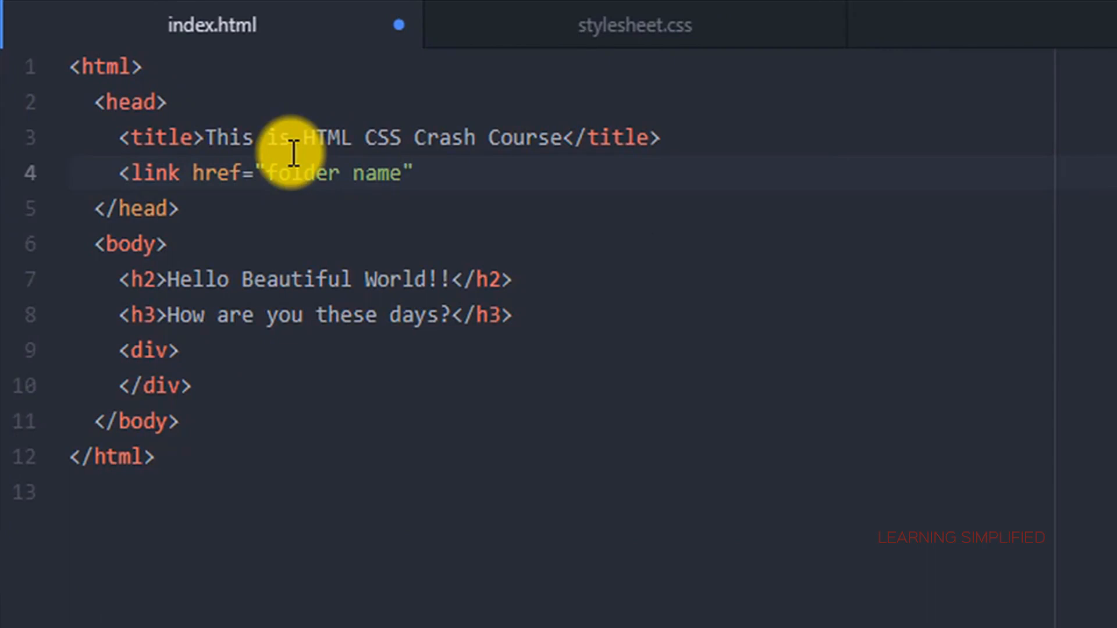
text(/file name.)
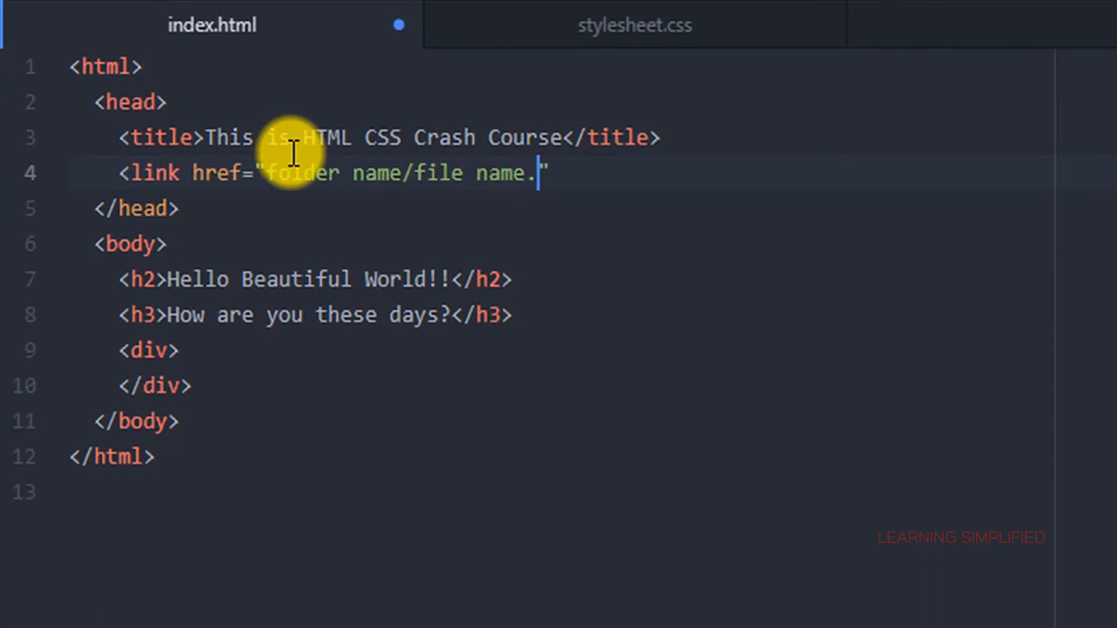
text(extension name)
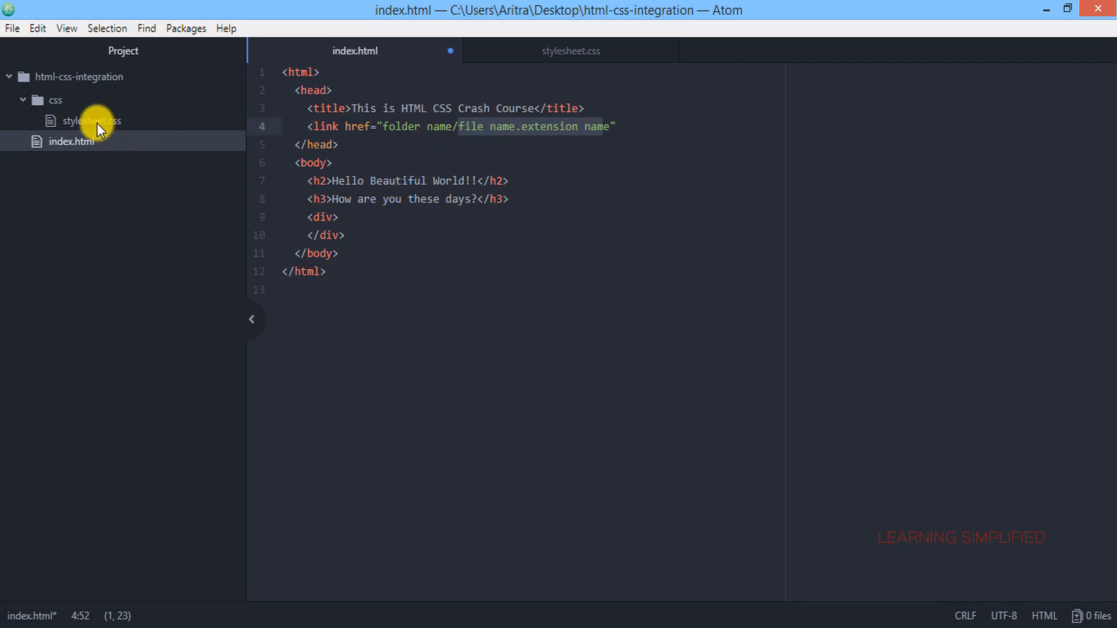
mouse_move(90, 120)
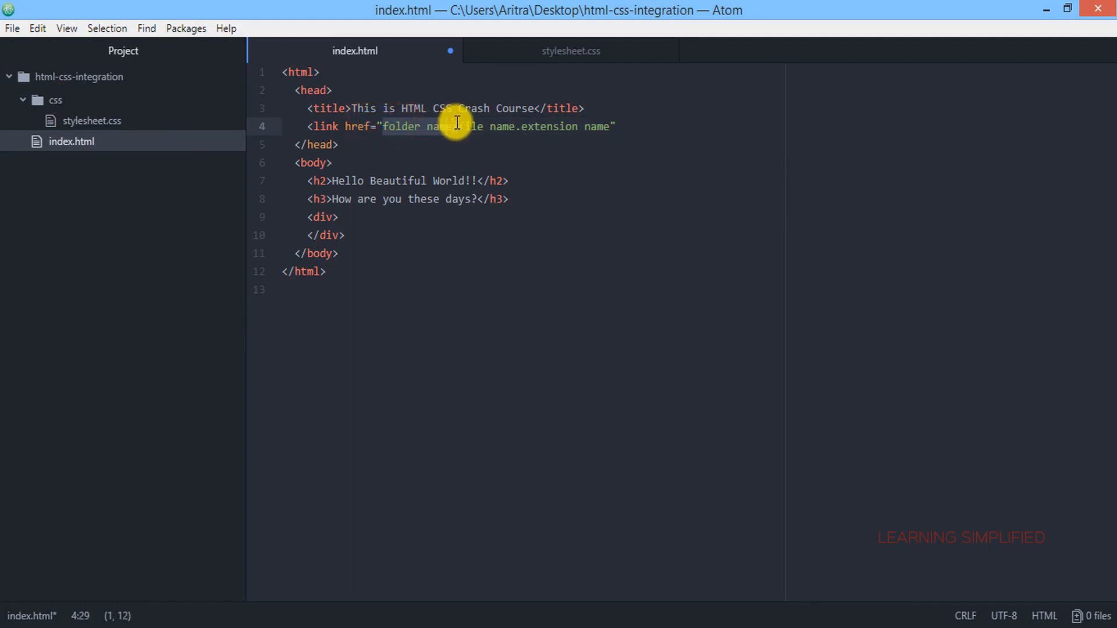
Make the link href css/stylesheet.css with rel="stylesheet" type="text/css" /> and save.
text(css)
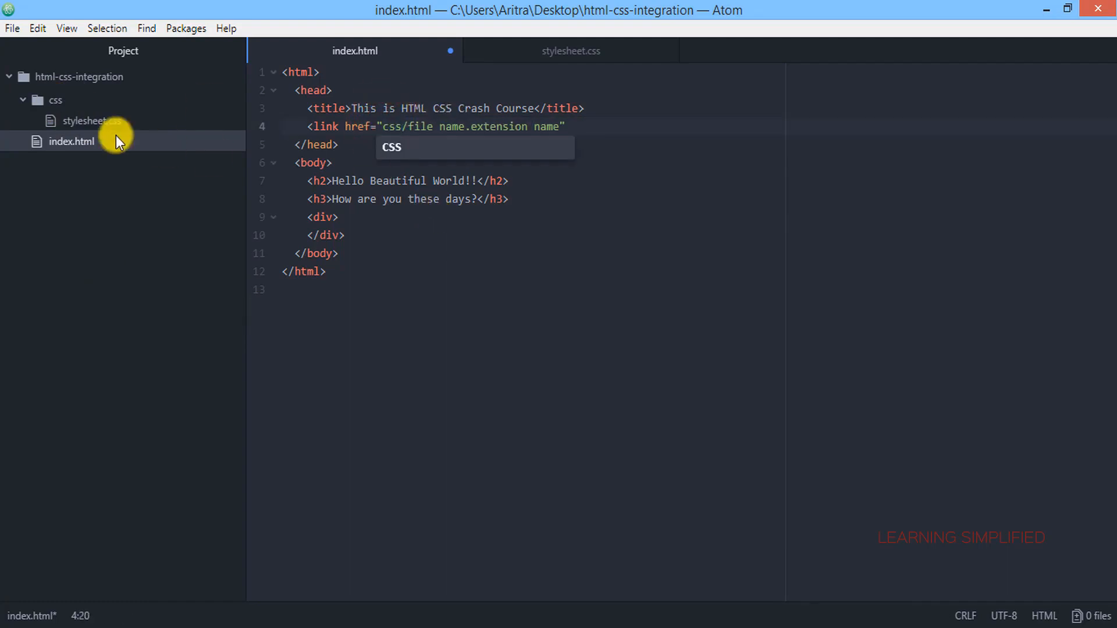
click(463, 127)
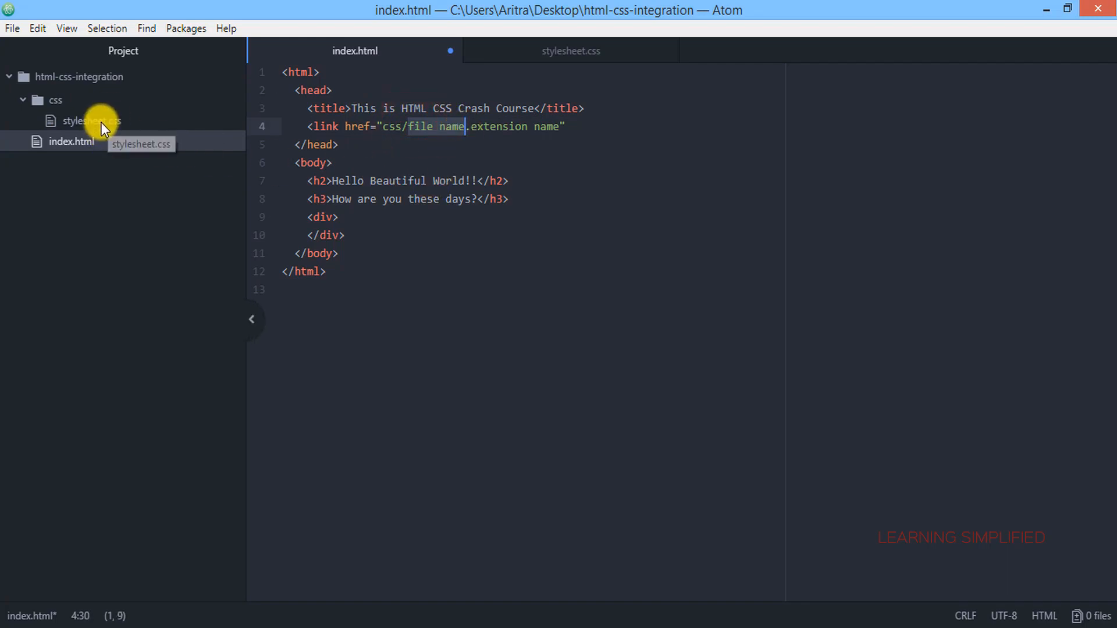
text(stylesheet.css")
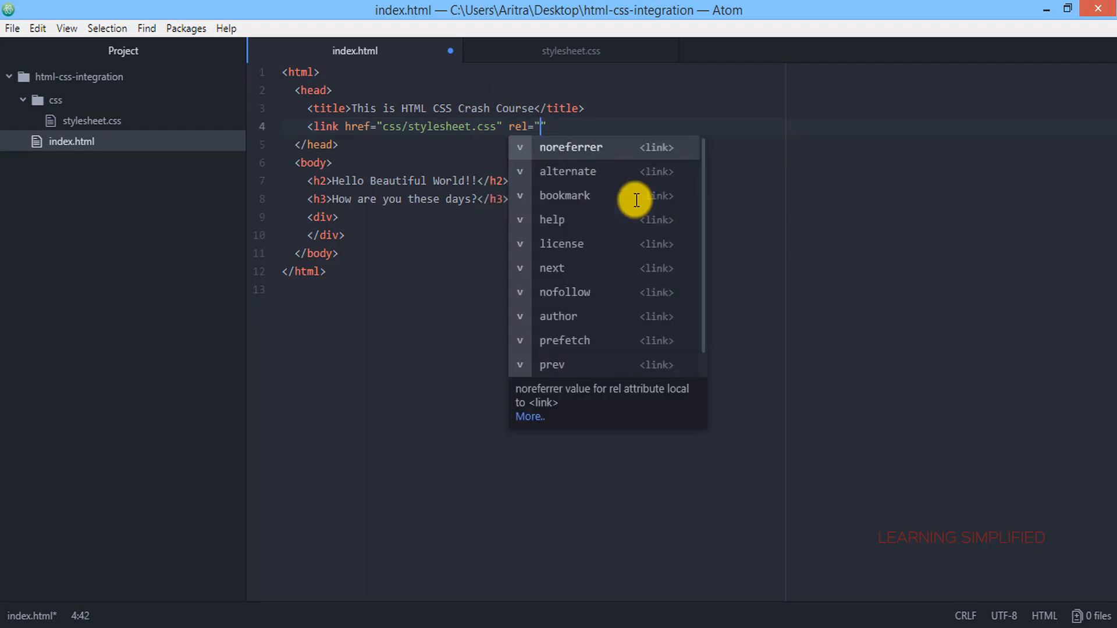
text(stylesheet)
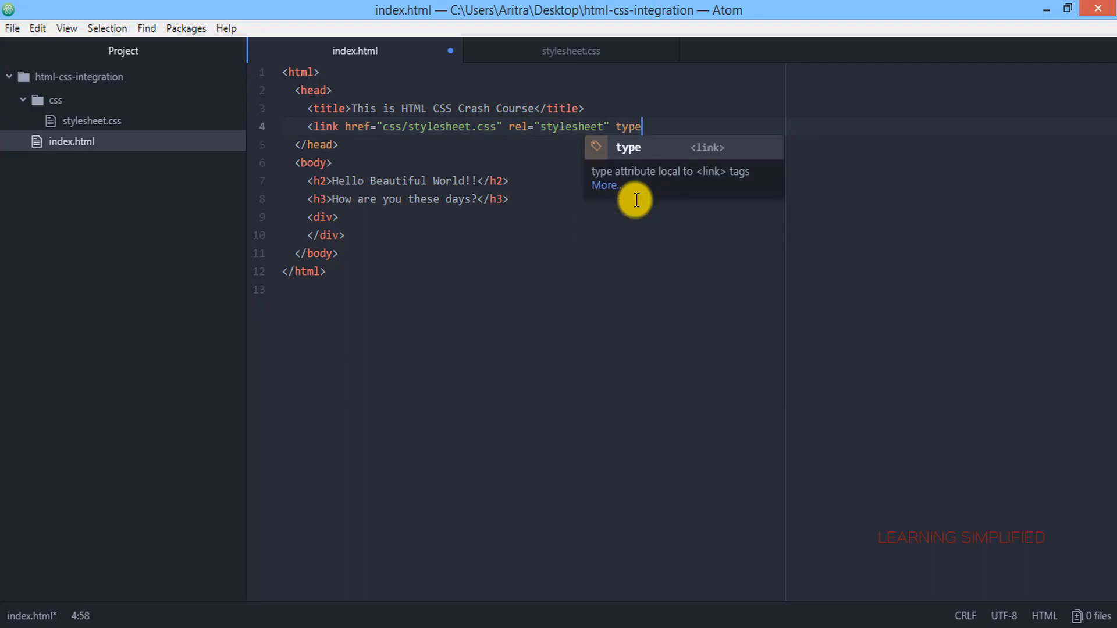
text(="te")
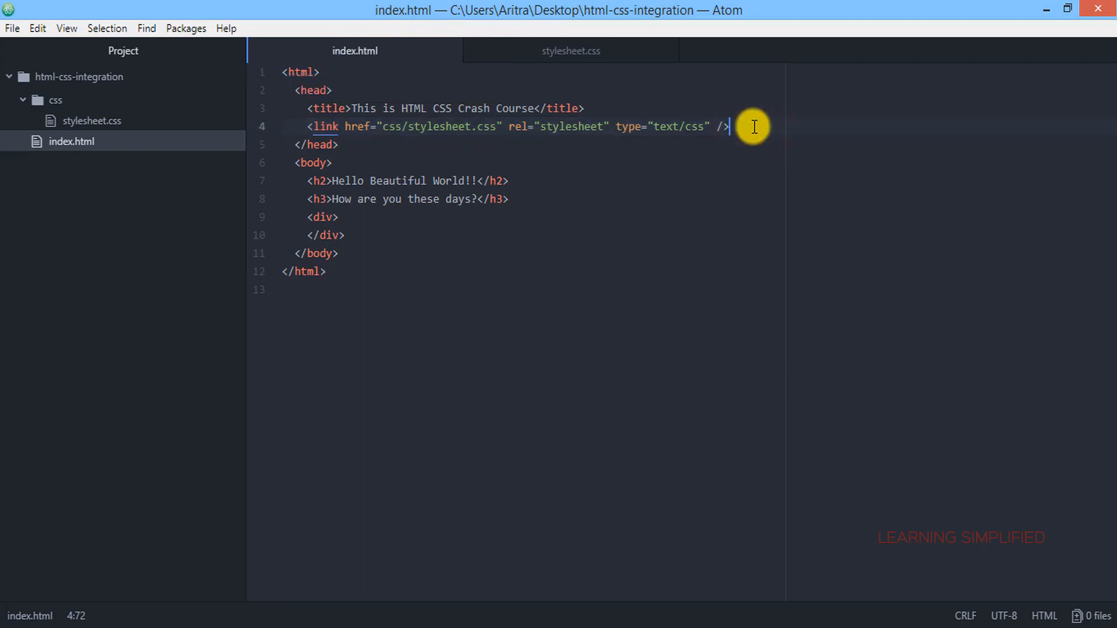
mouse_move(570, 256)
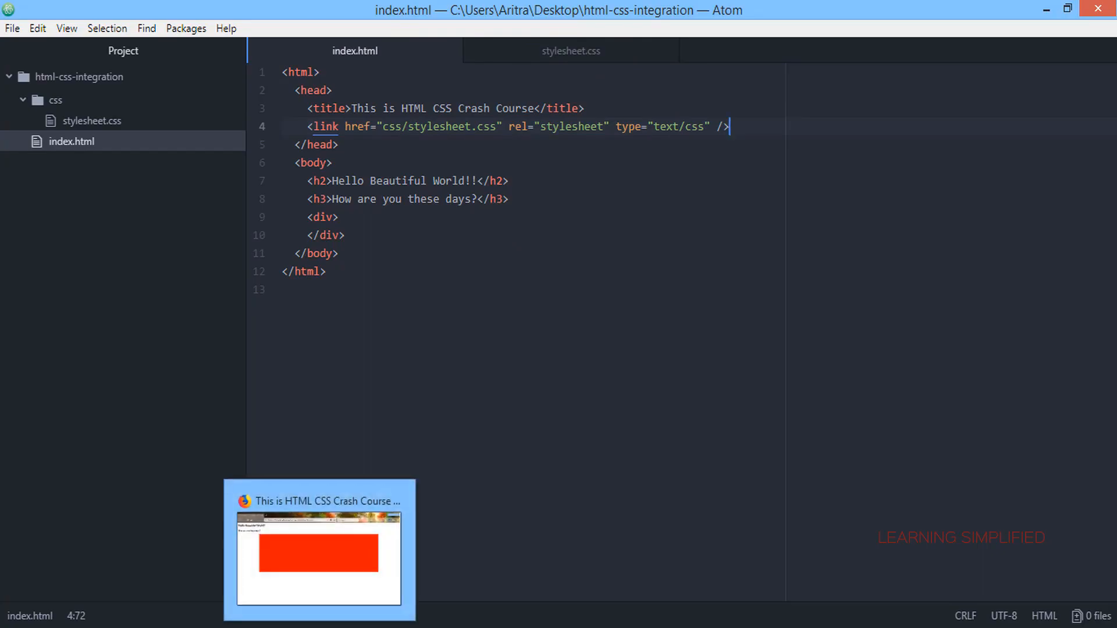
Compare the stylesheet.css rules with the link tag in index.html, then view the page in Firefox.
click(319, 554)
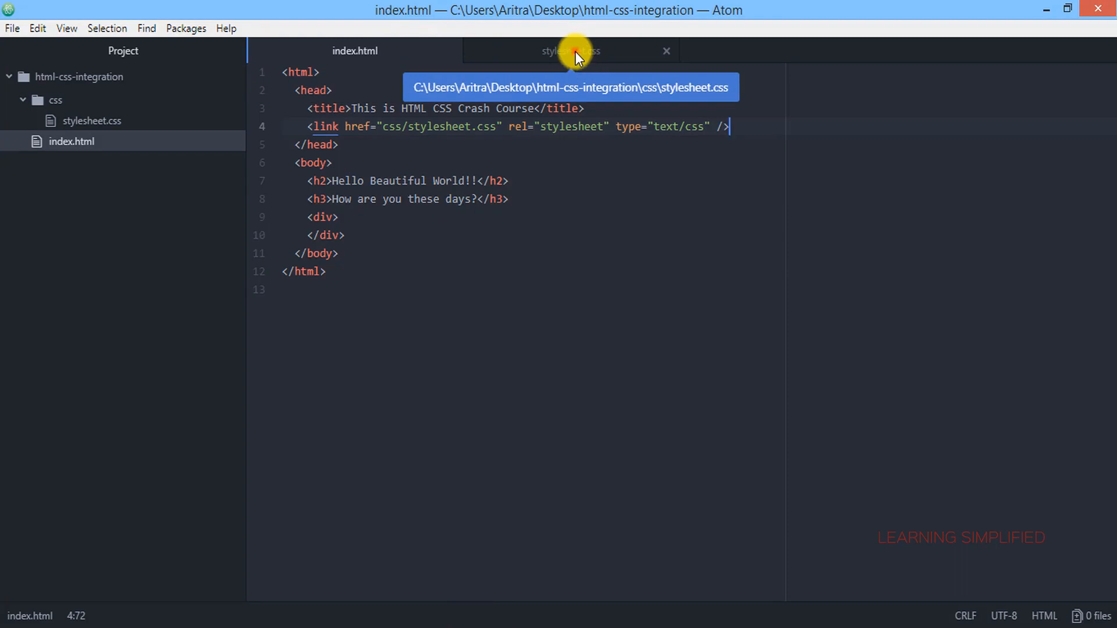
click(570, 50)
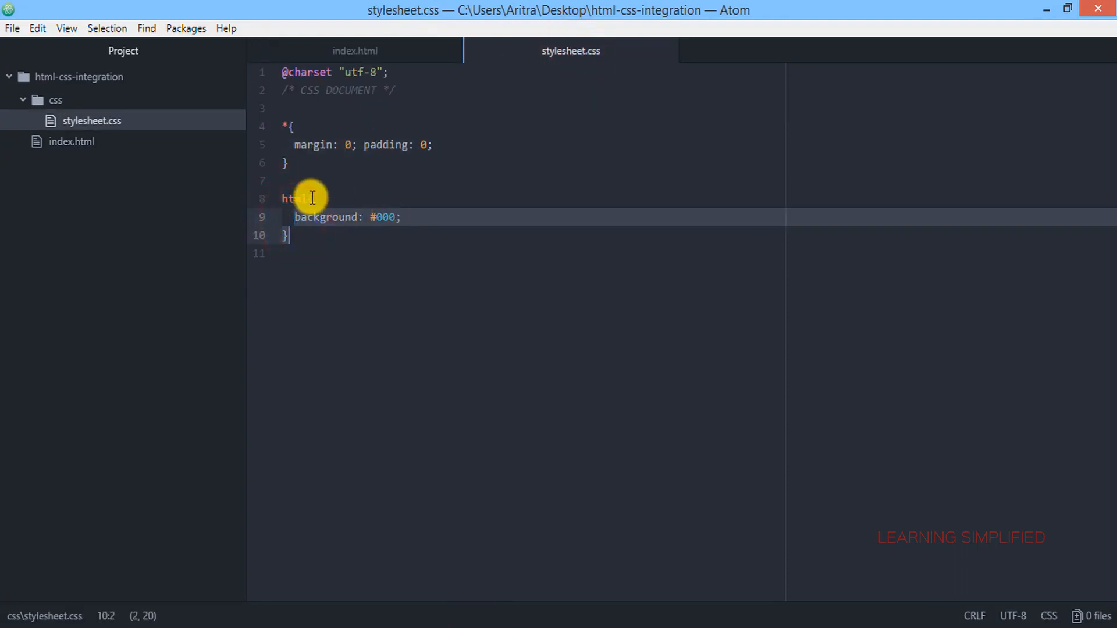
click(353, 50)
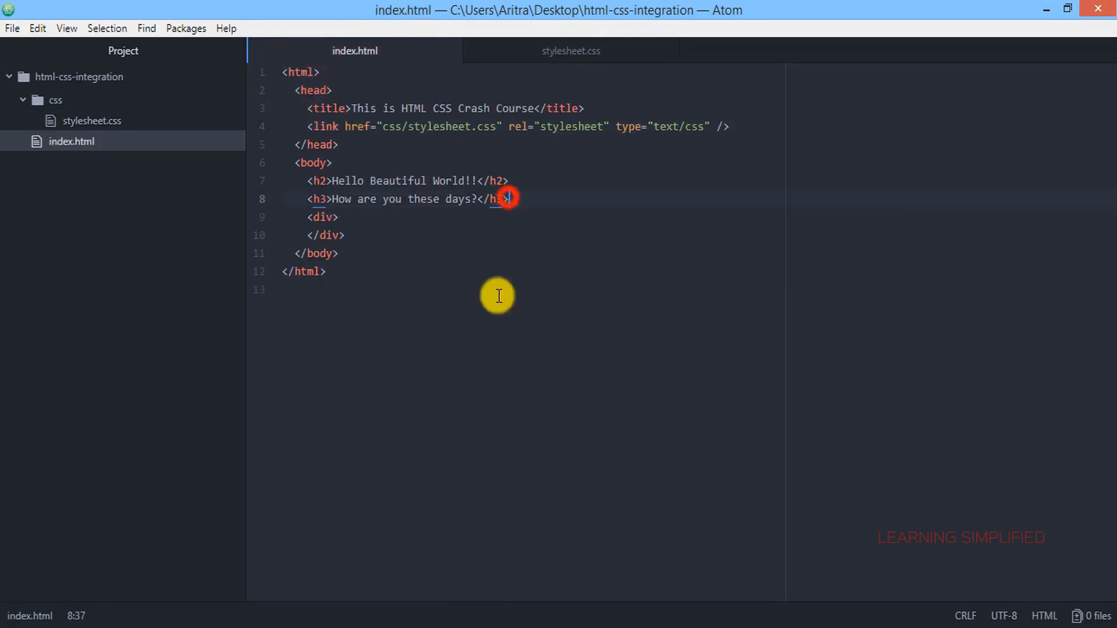
click(570, 50)
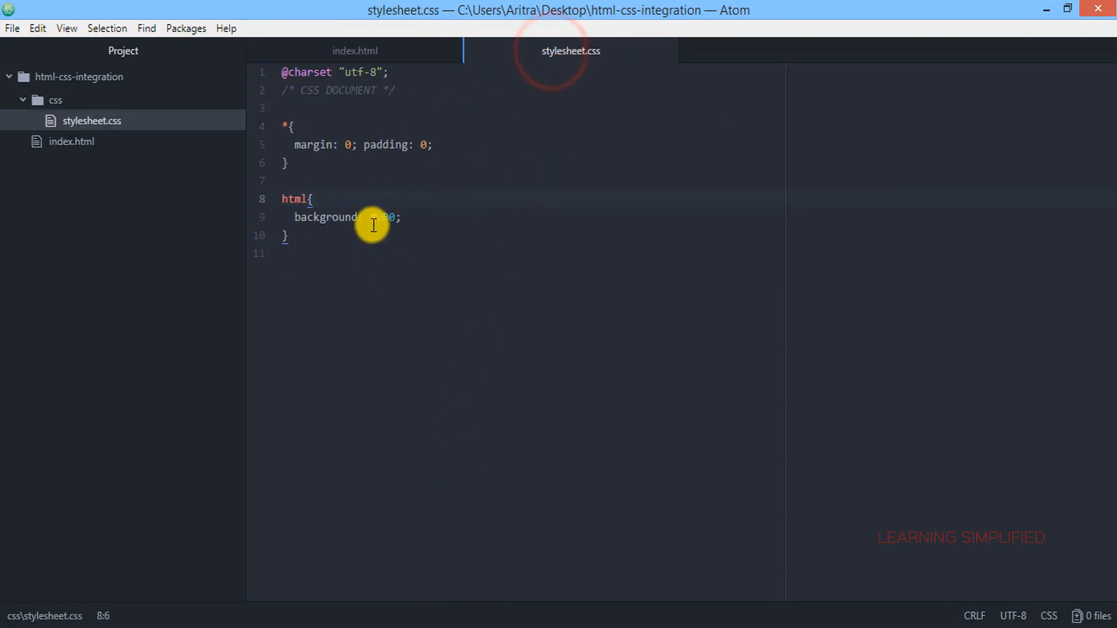
click(354, 50)
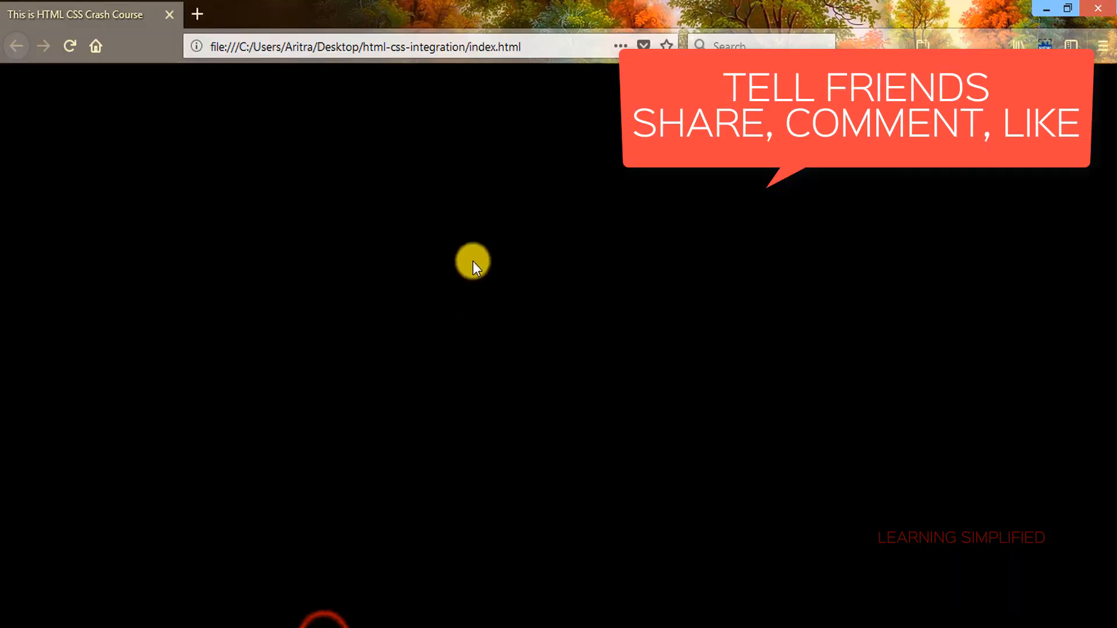
mouse_move(448, 312)
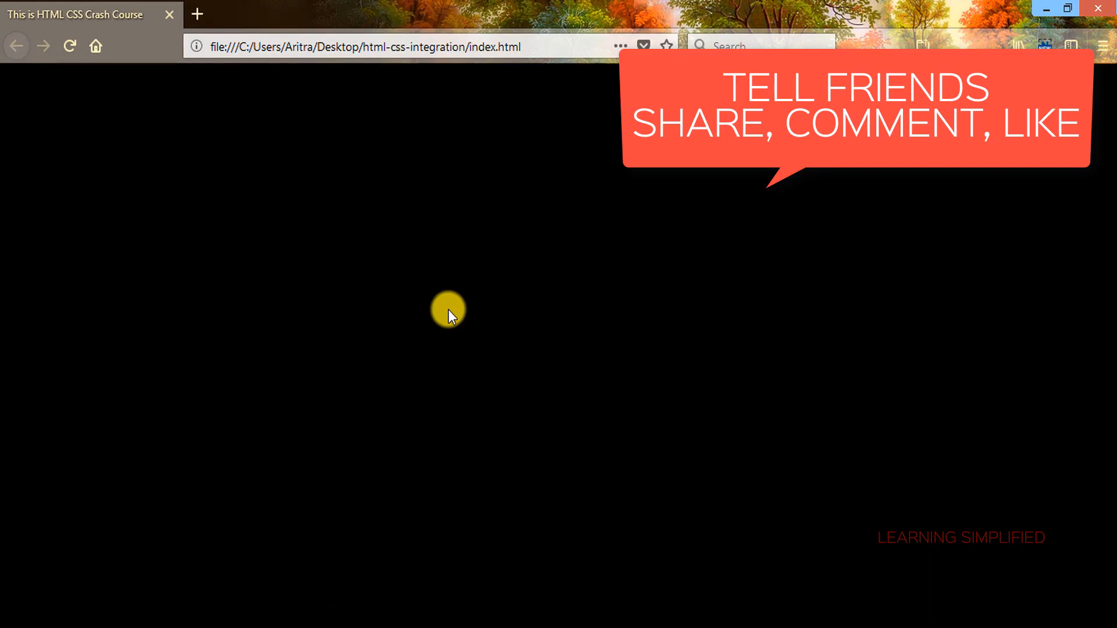
mouse_move(617, 340)
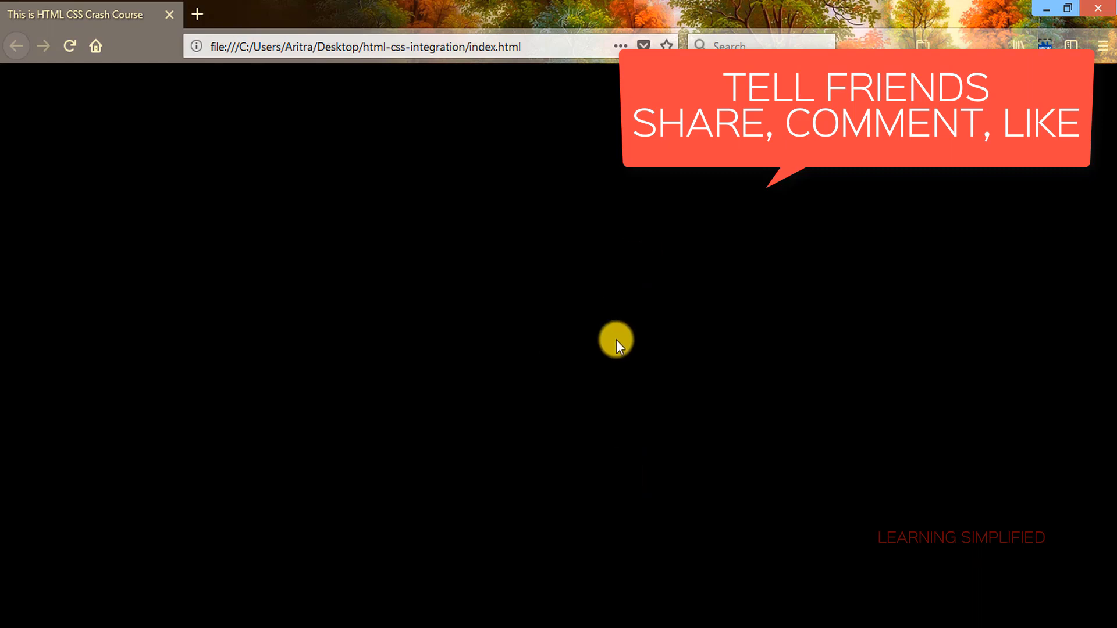